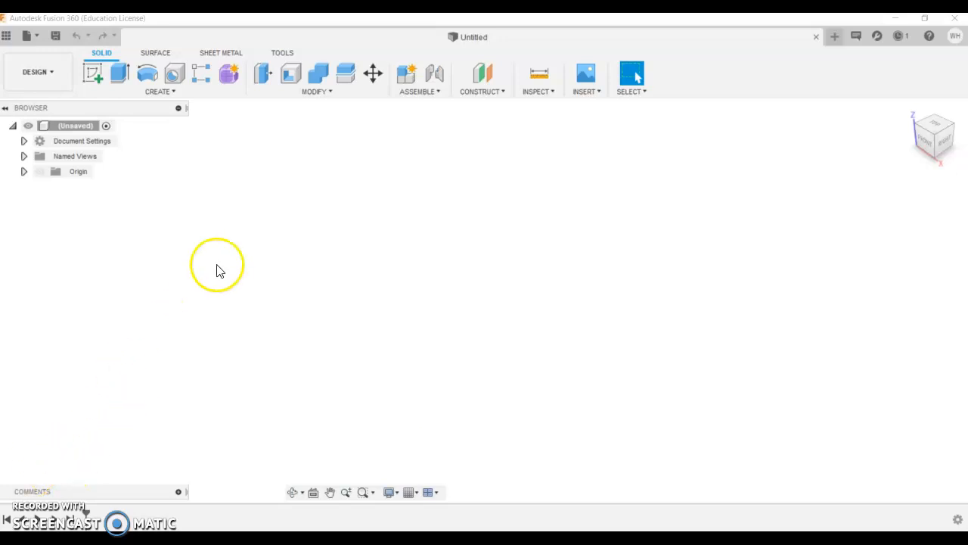
mouse_move(233, 237)
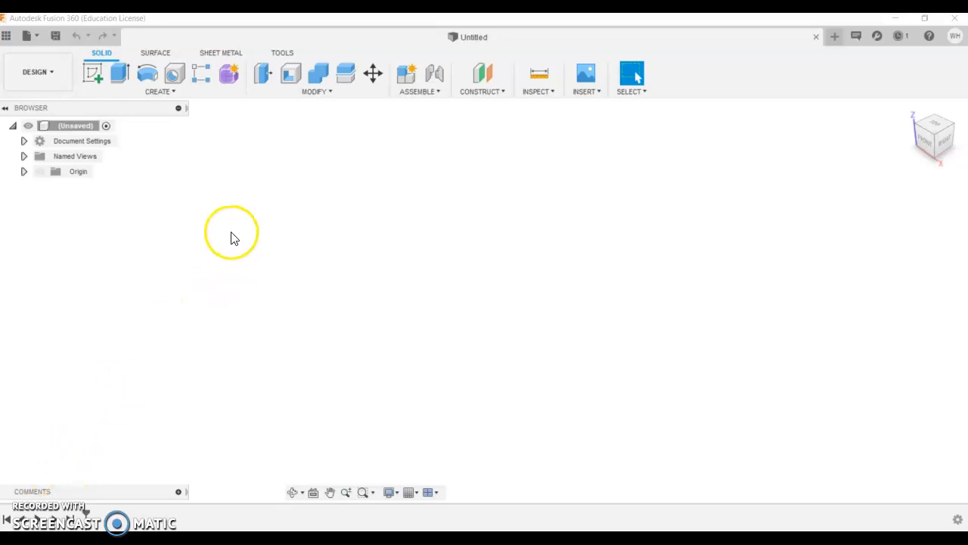
mouse_move(388, 138)
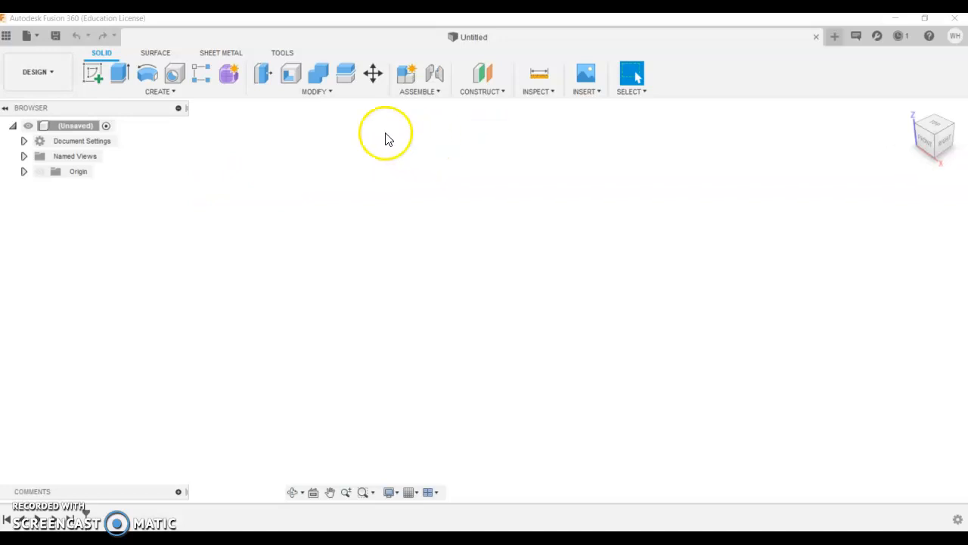
mouse_move(210, 53)
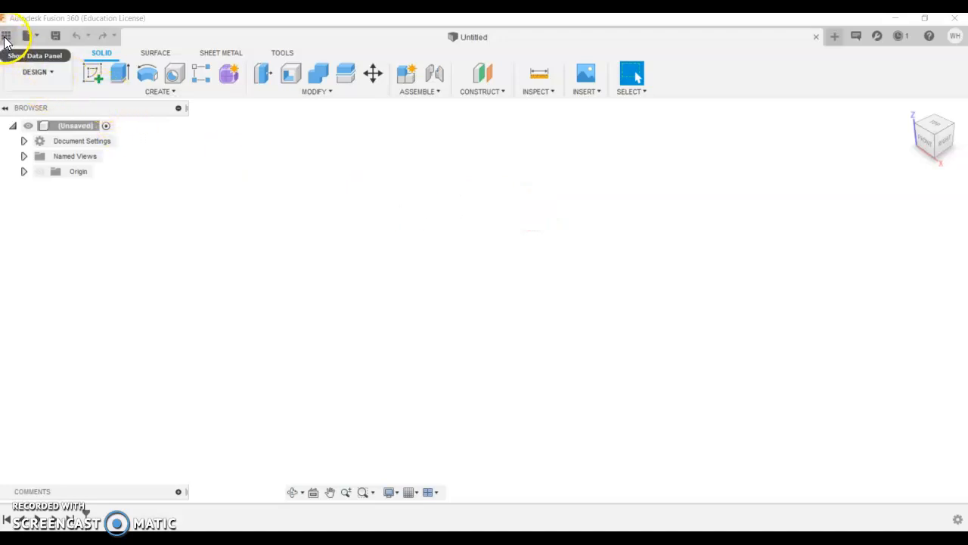
Step: Browse the data panel's projects and open the Year 8 2020 project
click(10, 37)
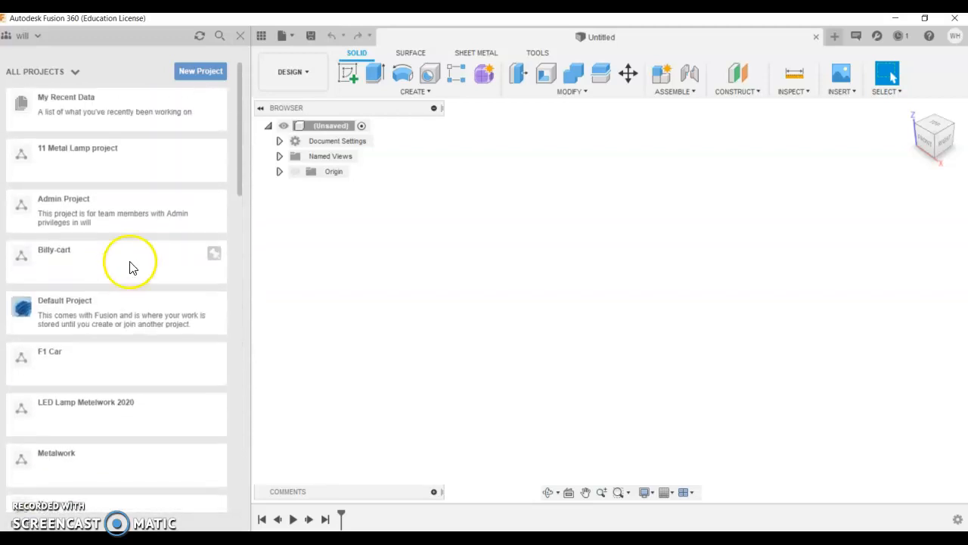
click(199, 70)
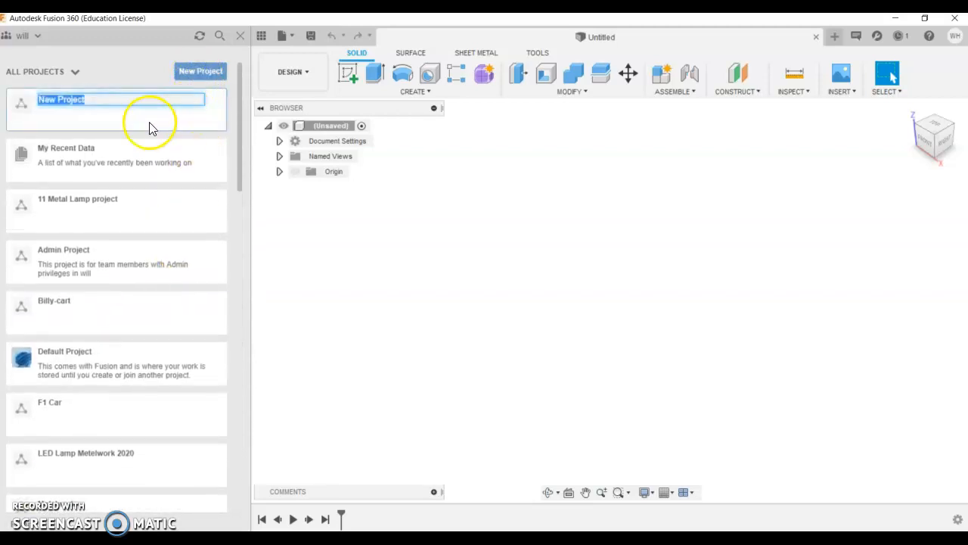
text(Year)
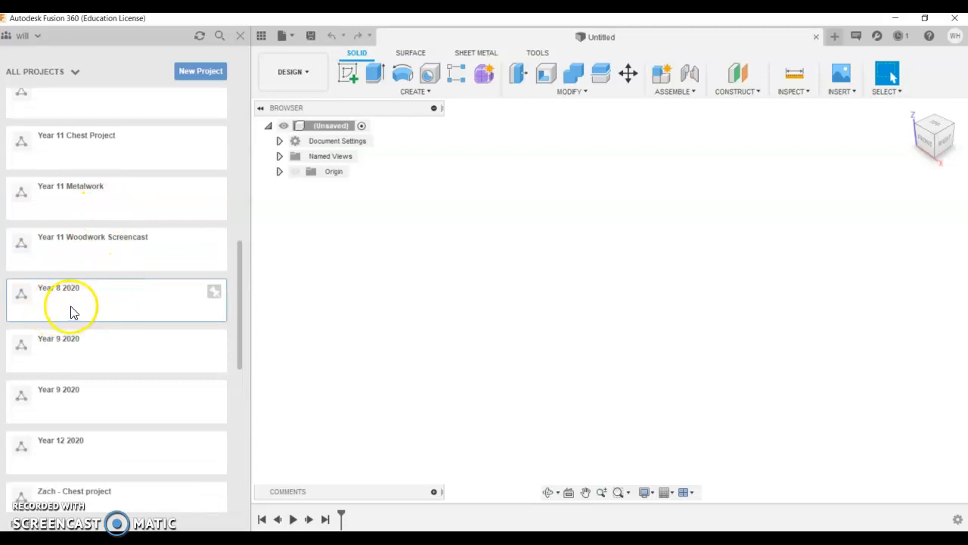
double_click(58, 288)
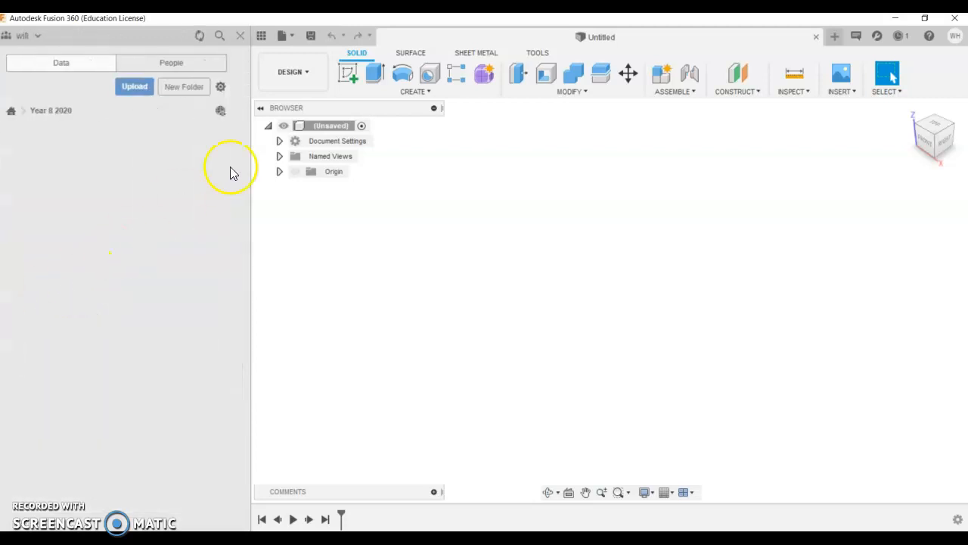
click(310, 36)
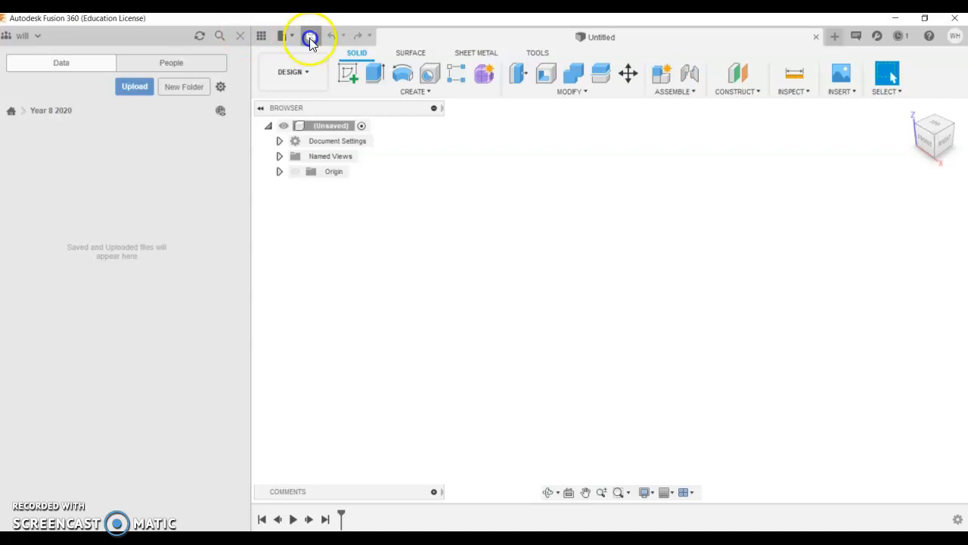
Step: Save the design as 'Body' in the Year 8 2020 project
click(309, 36)
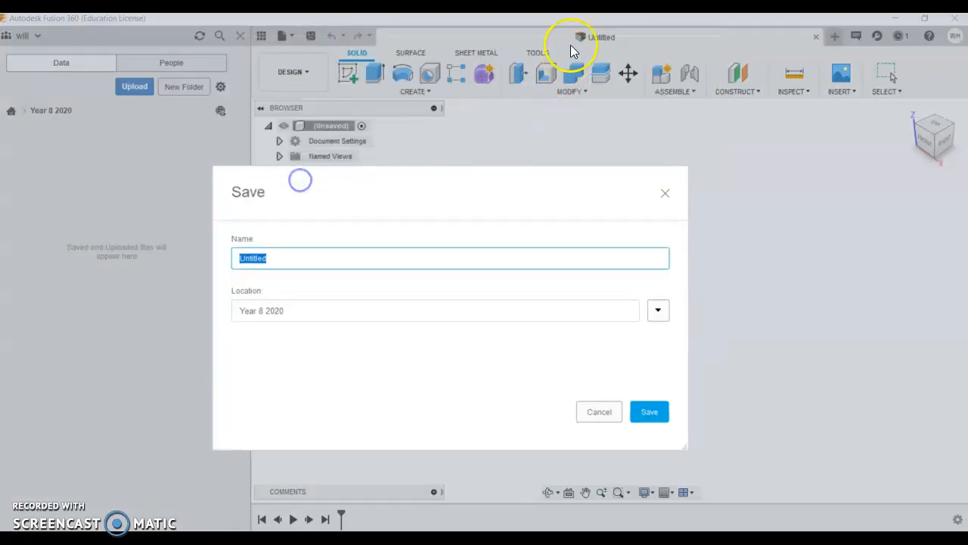
mouse_move(612, 21)
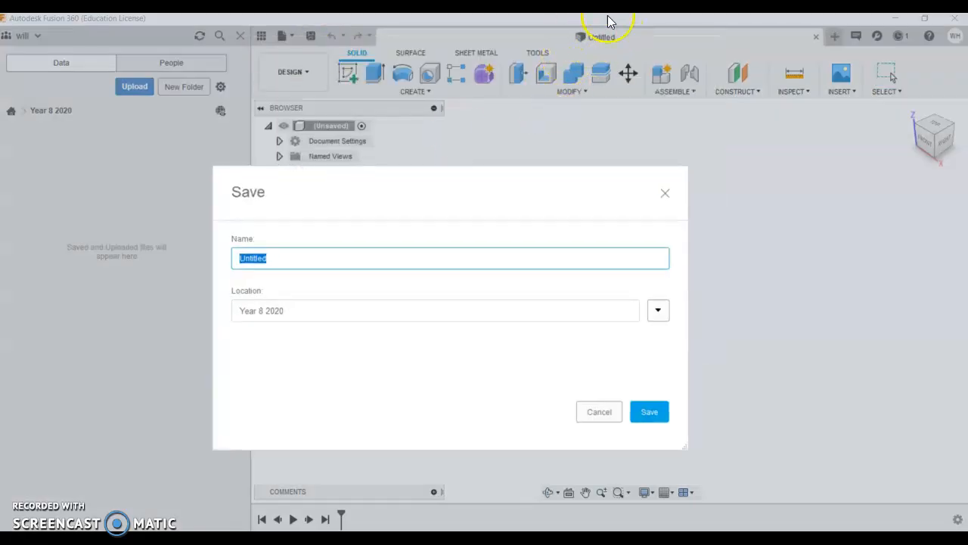
mouse_move(594, 41)
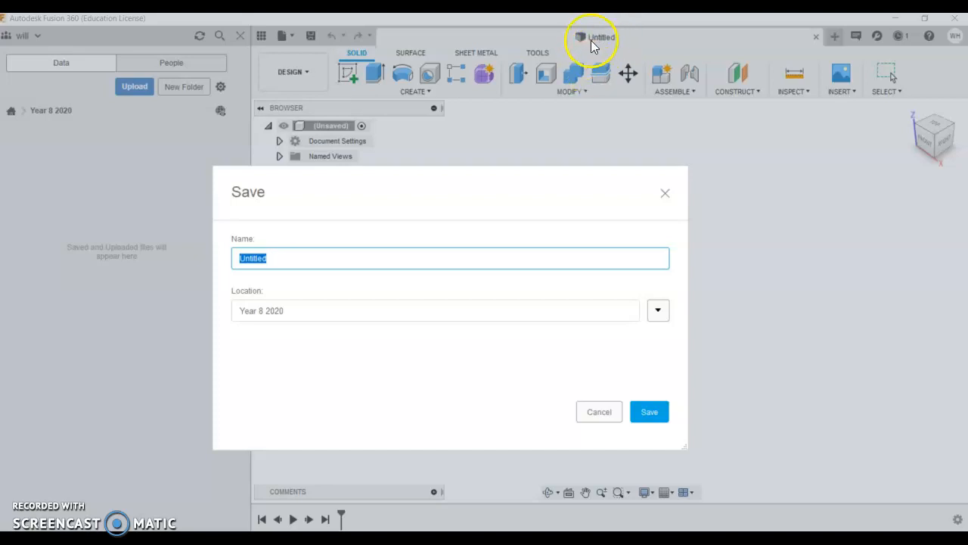
mouse_move(250, 327)
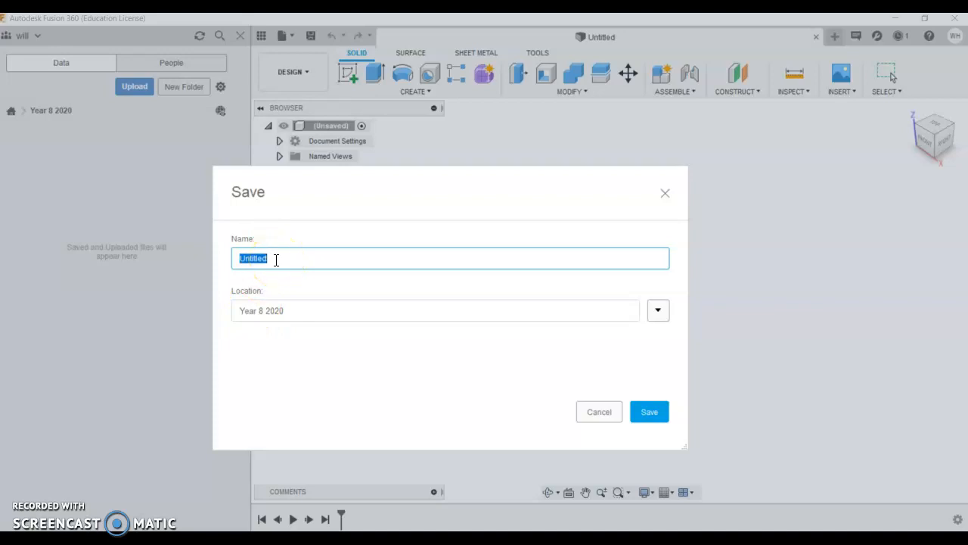
text(Body)
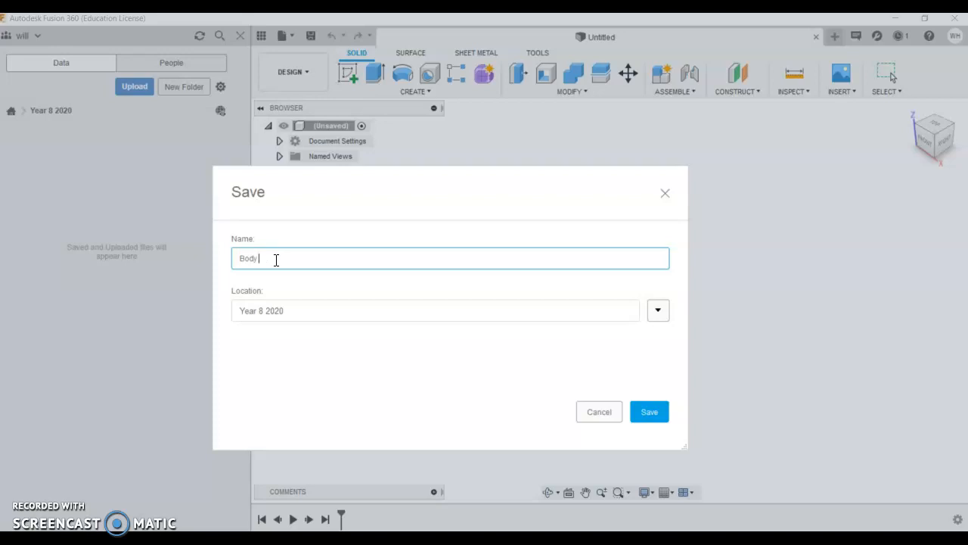
click(648, 411)
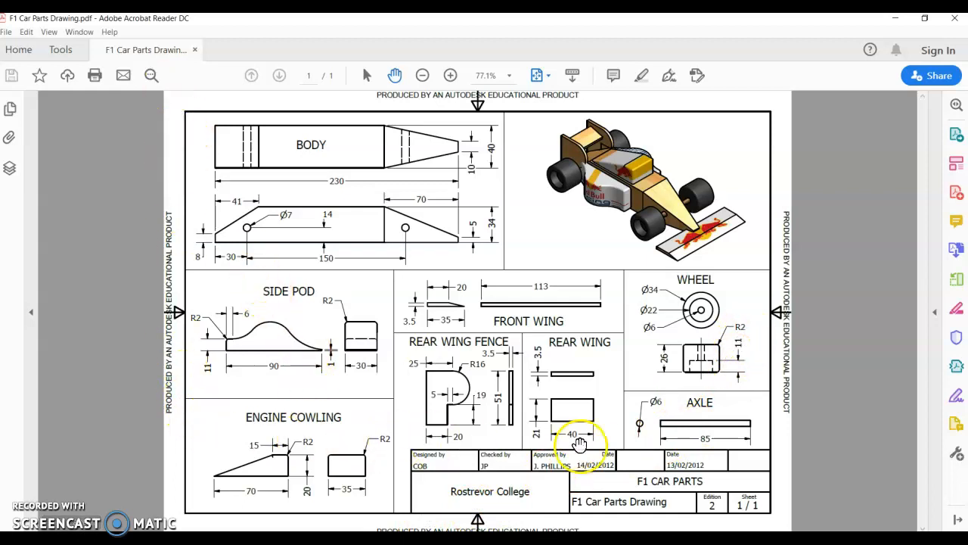
mouse_move(601, 390)
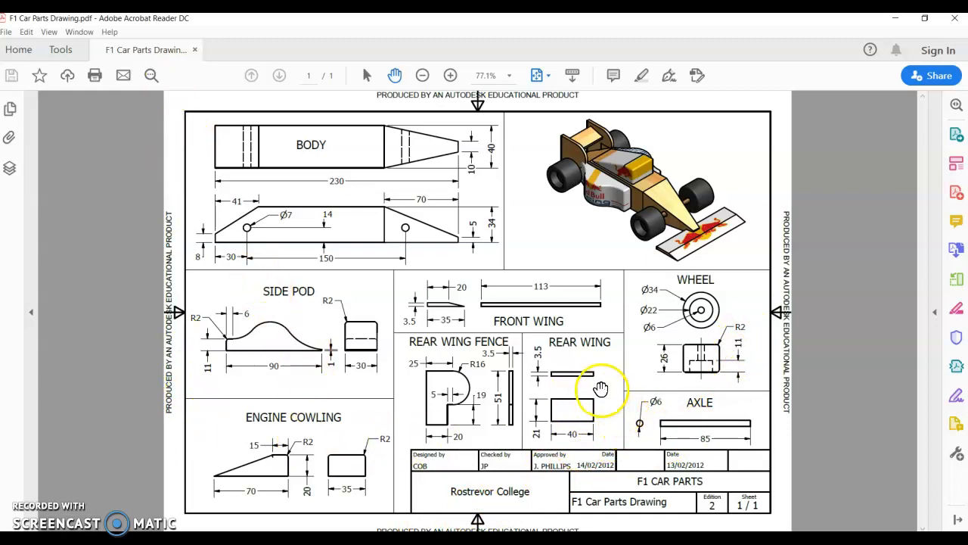
mouse_move(602, 322)
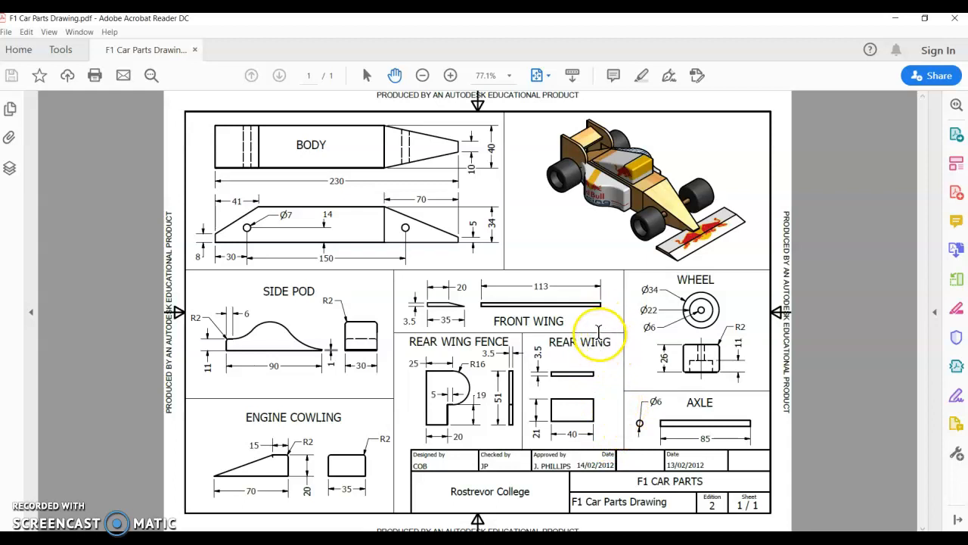
mouse_move(433, 258)
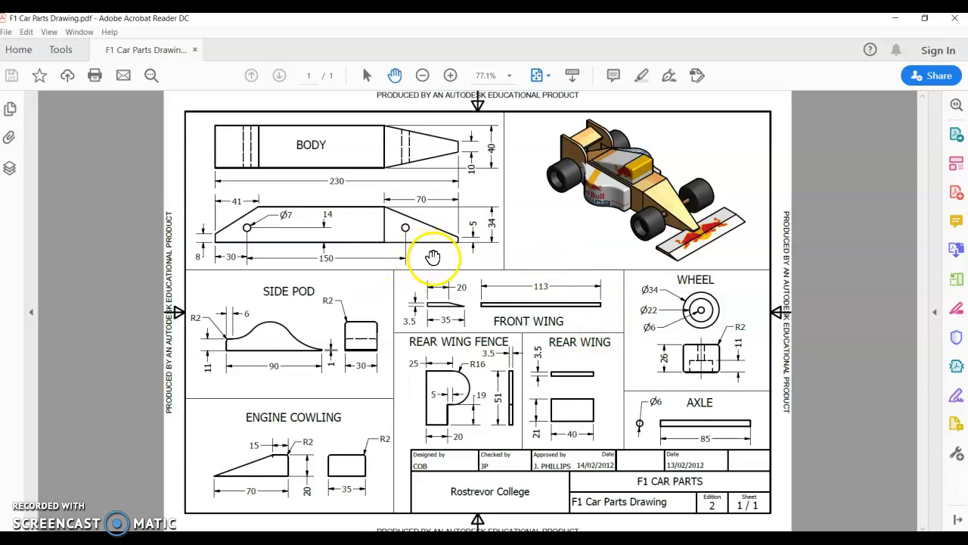
mouse_move(683, 439)
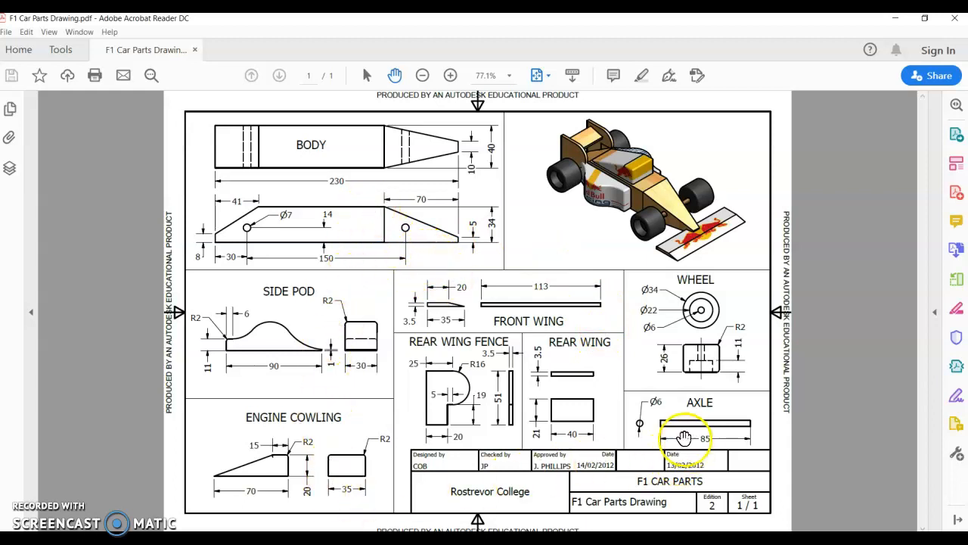
mouse_move(534, 384)
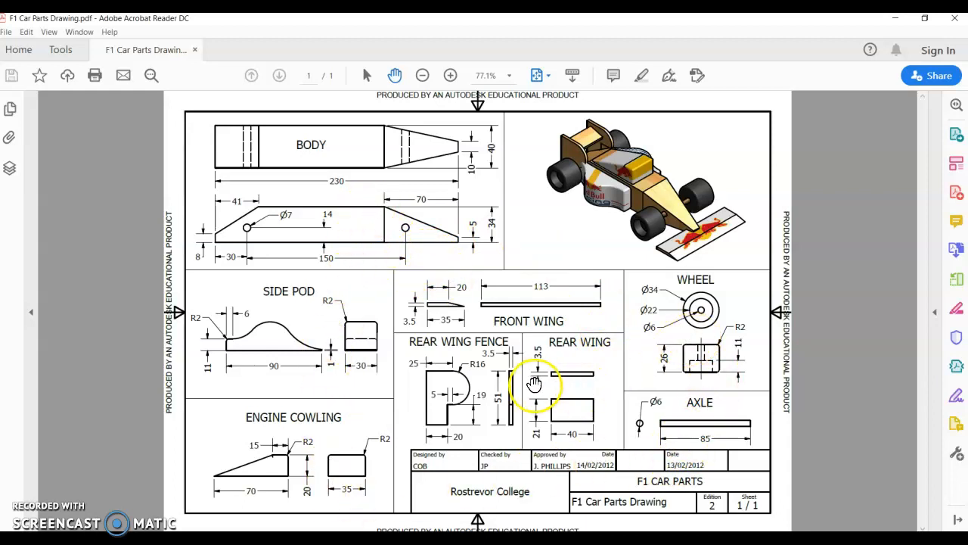
mouse_move(448, 401)
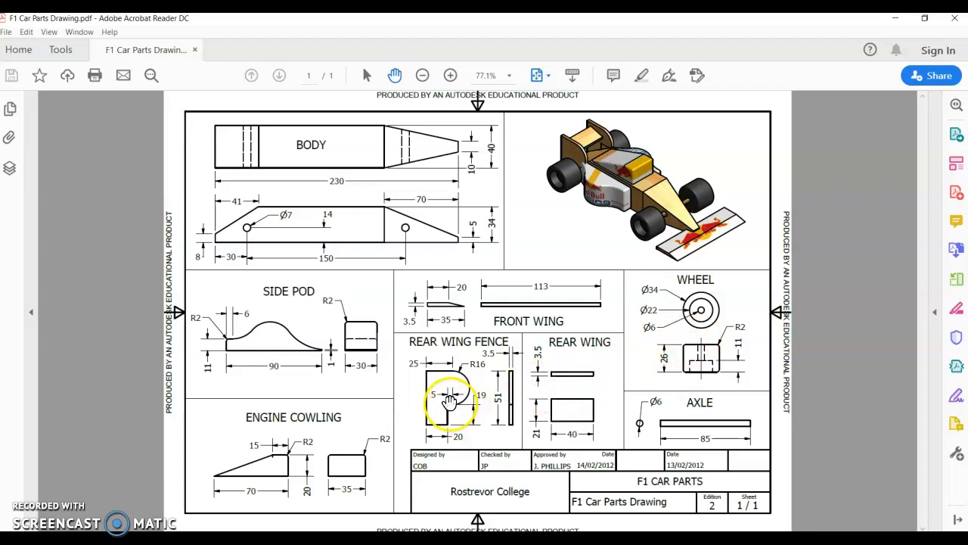
mouse_move(454, 165)
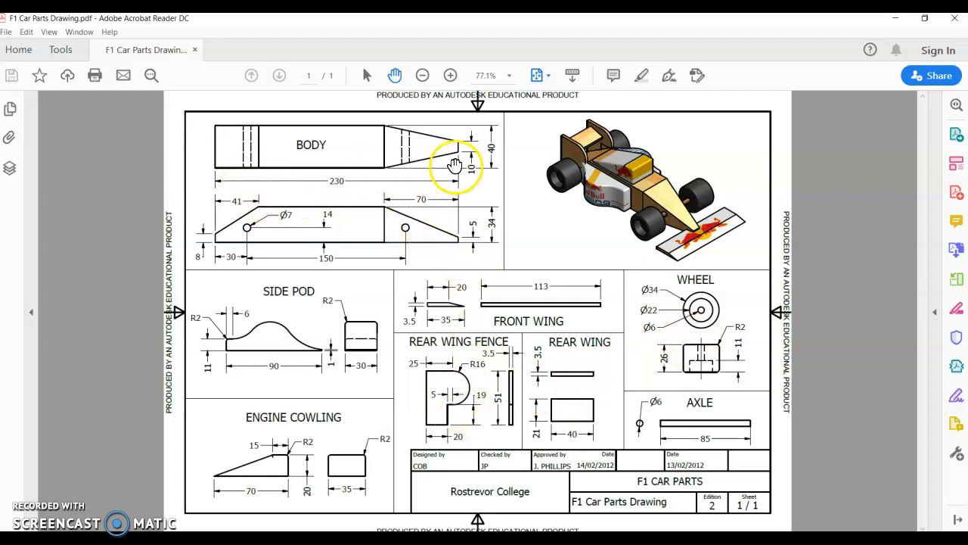
mouse_move(507, 215)
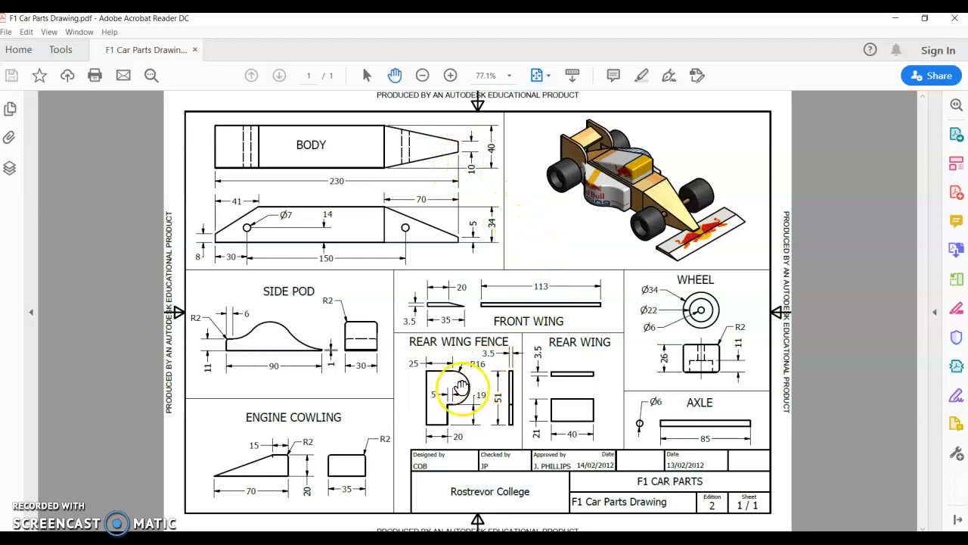
mouse_move(327, 463)
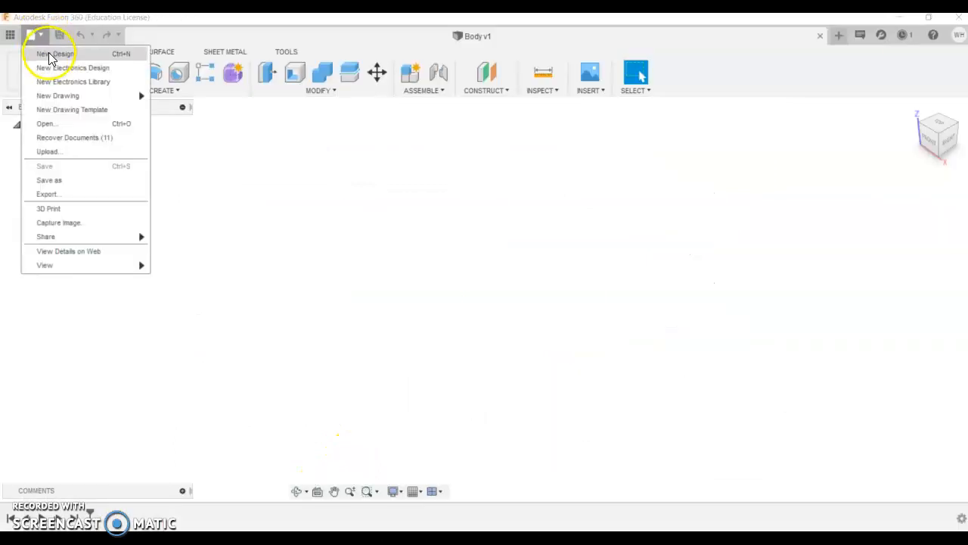
Step: Create a new blank design and save it as 'Test'
click(54, 53)
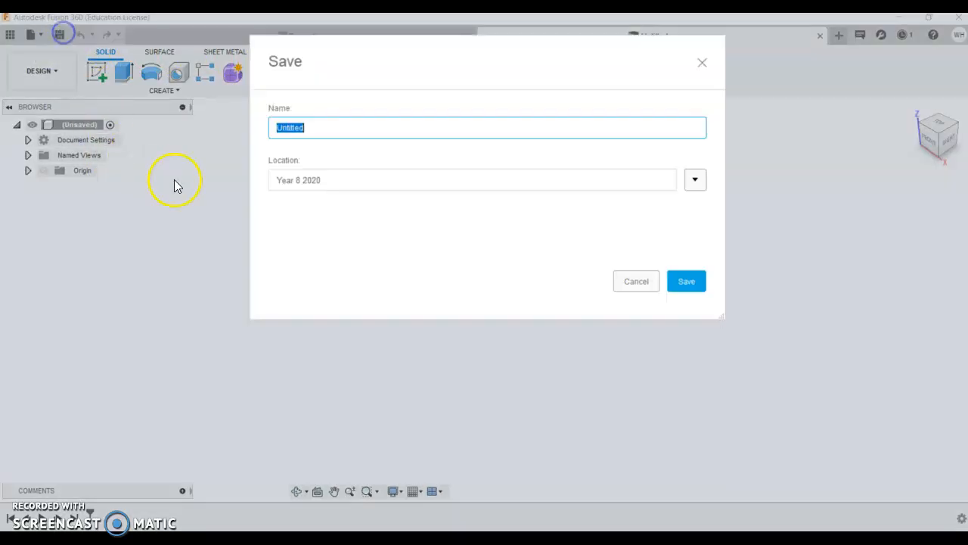
text(Test)
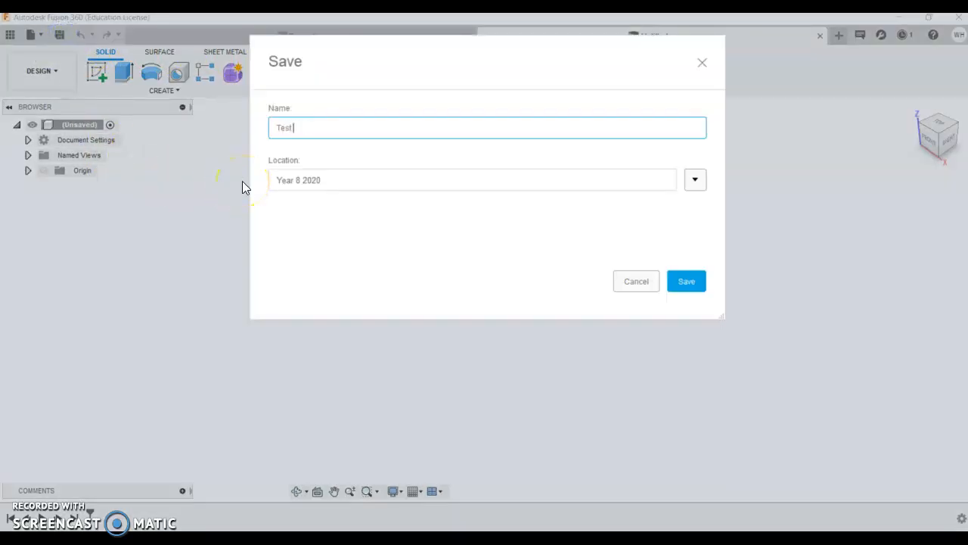
click(685, 280)
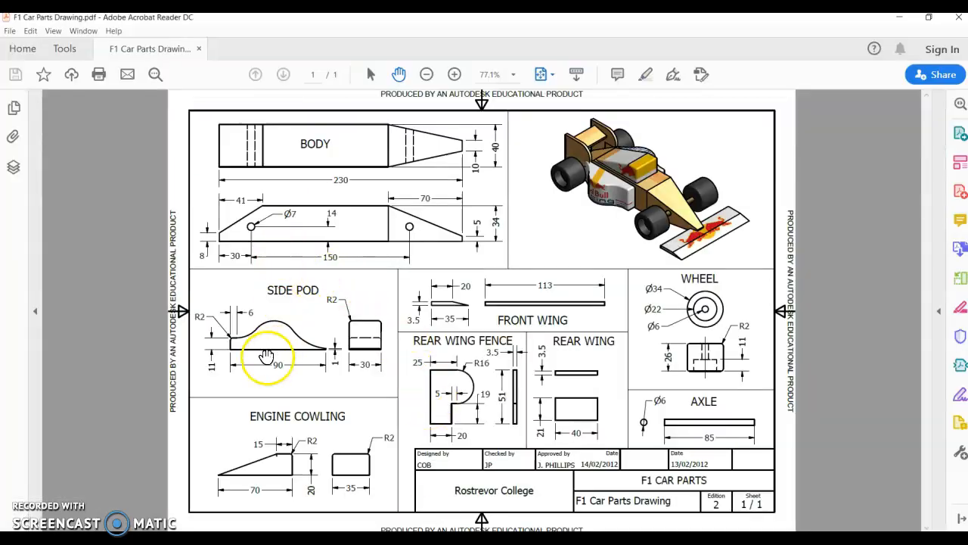
mouse_move(460, 369)
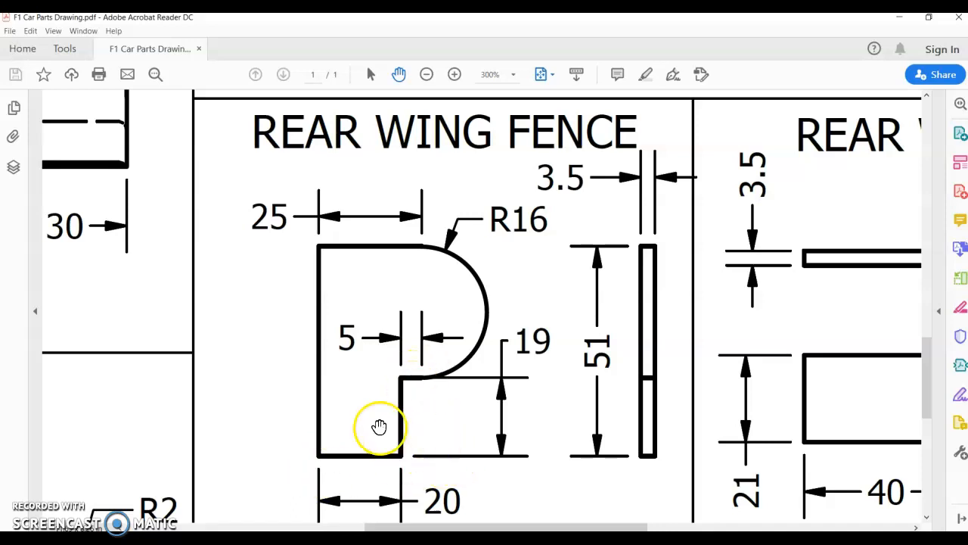
mouse_move(310, 506)
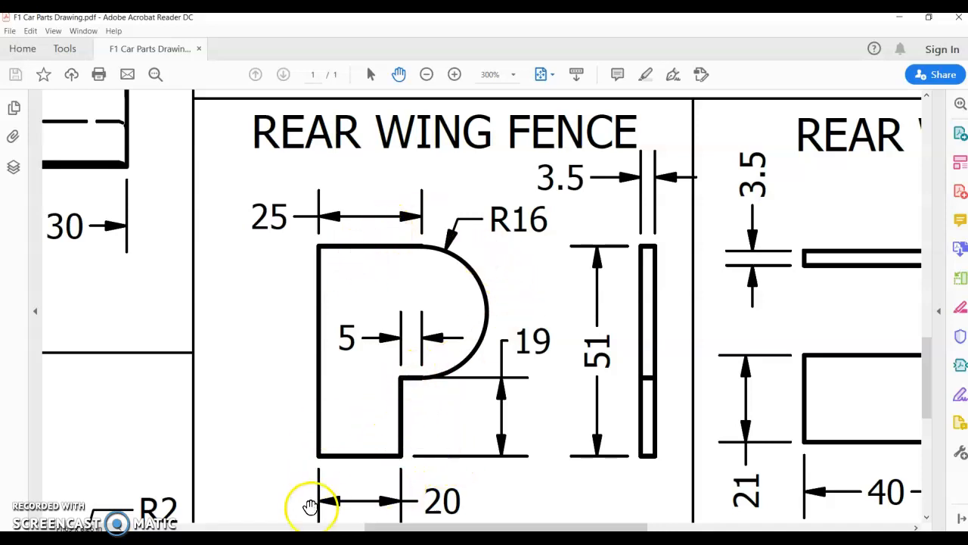
mouse_move(389, 272)
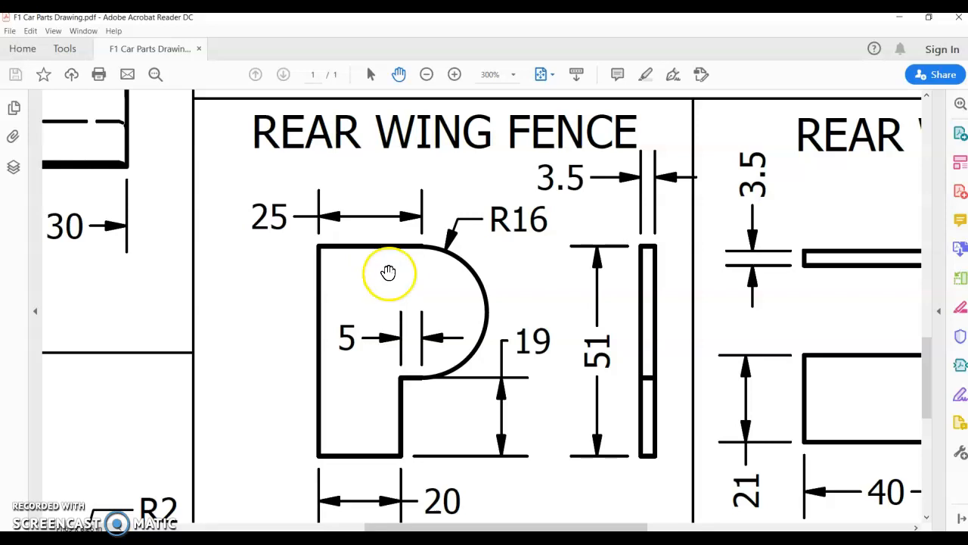
mouse_move(545, 212)
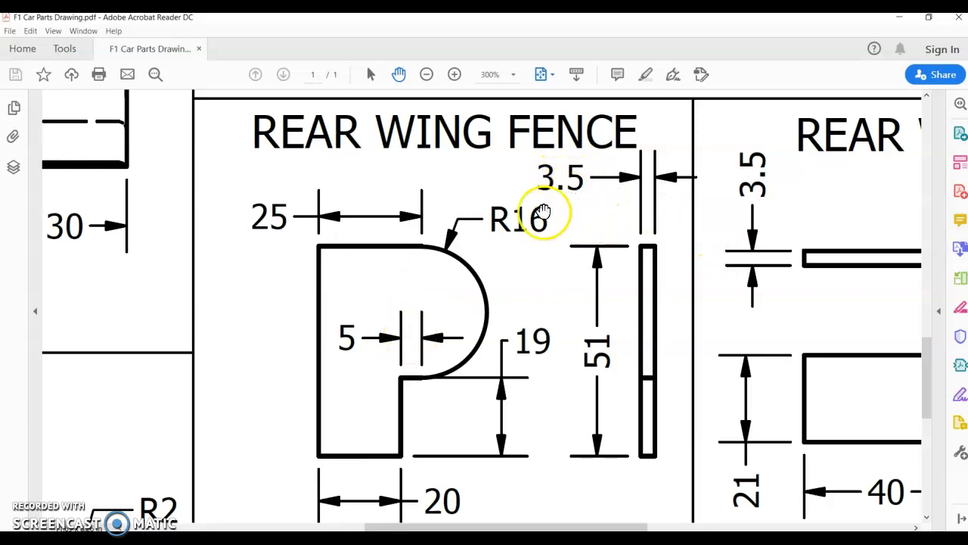
mouse_move(577, 261)
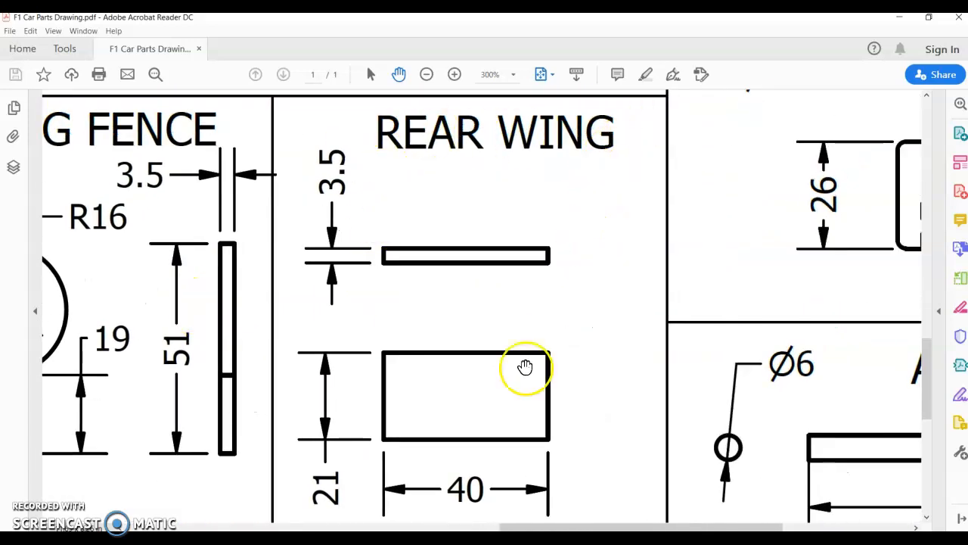
mouse_move(411, 354)
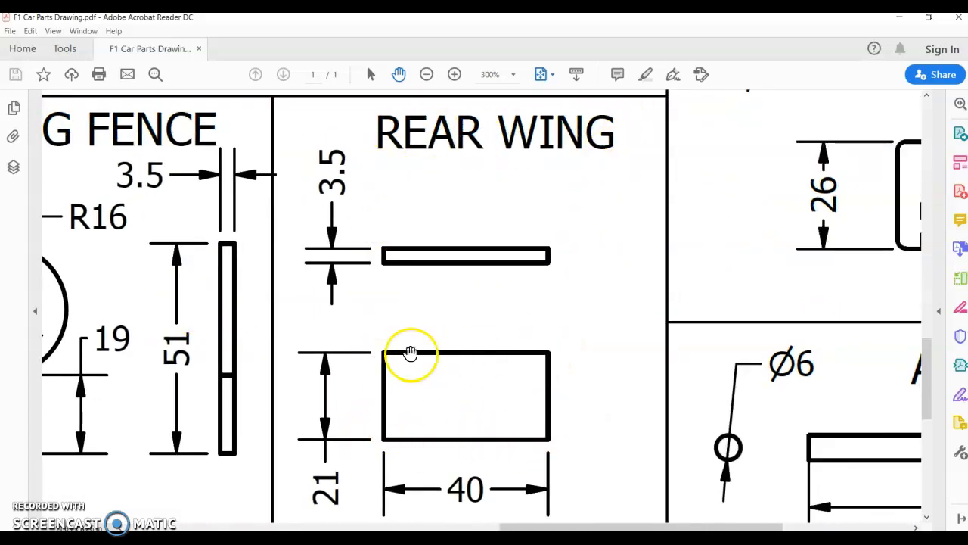
mouse_move(384, 348)
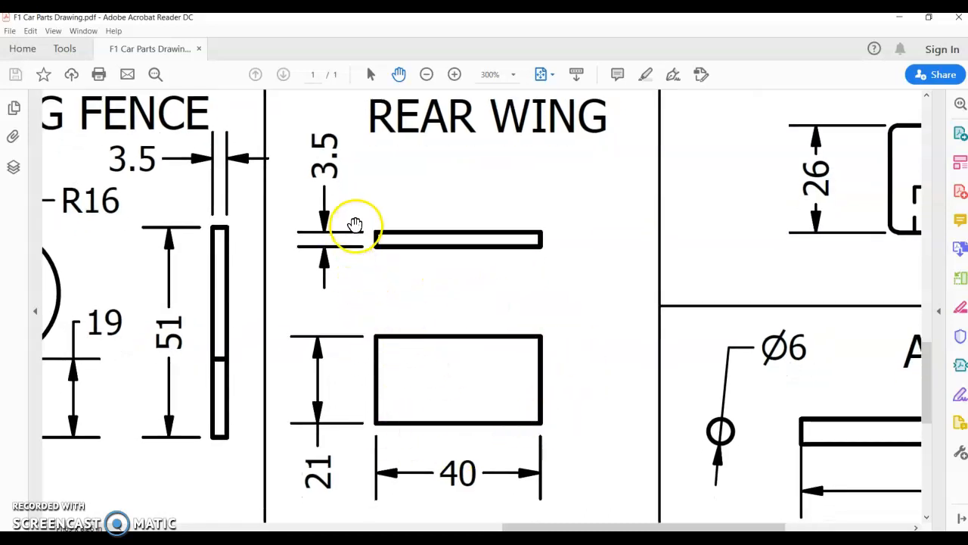
Step: Pan and scroll the F1 Car Parts Drawing to review the wheel and axle views
drag(355, 225, 333, 318)
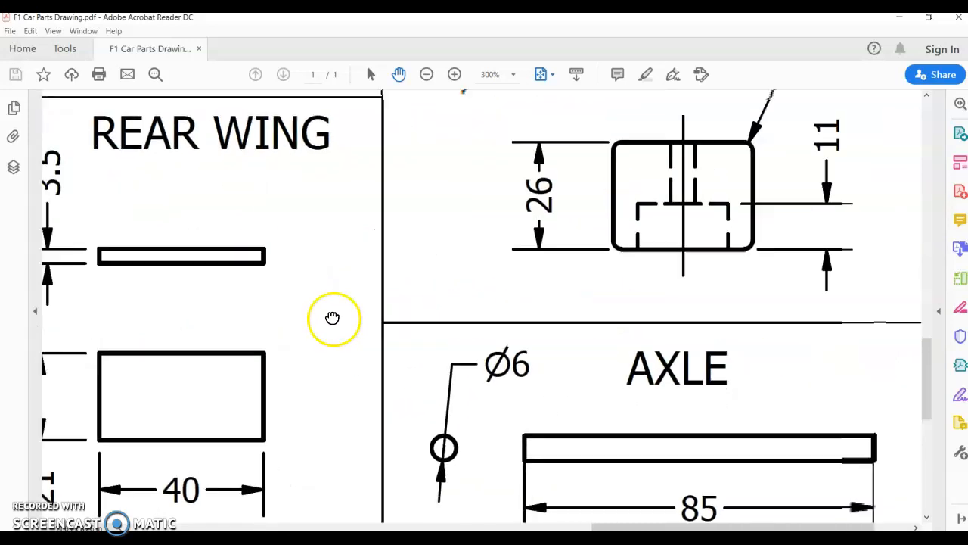
drag(334, 318, 538, 217)
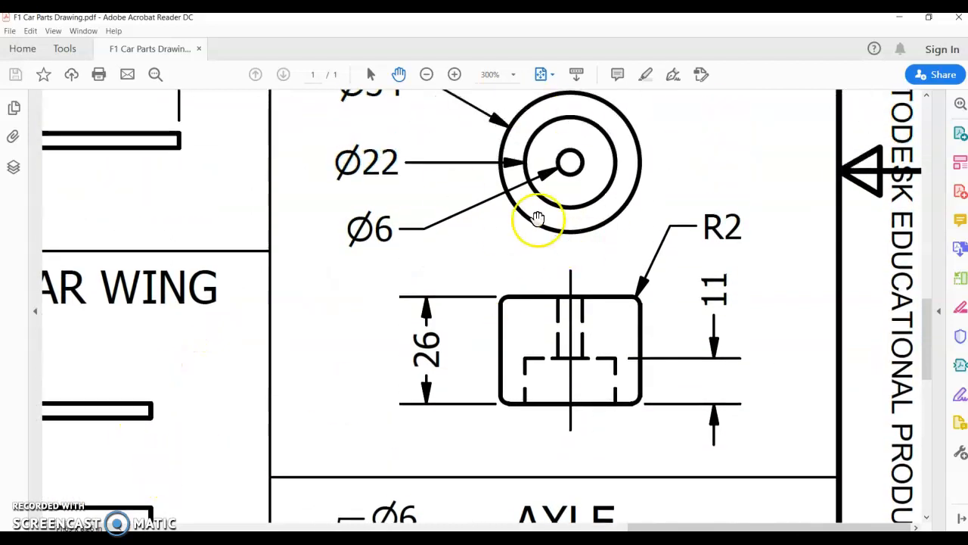
scroll(down, 3)
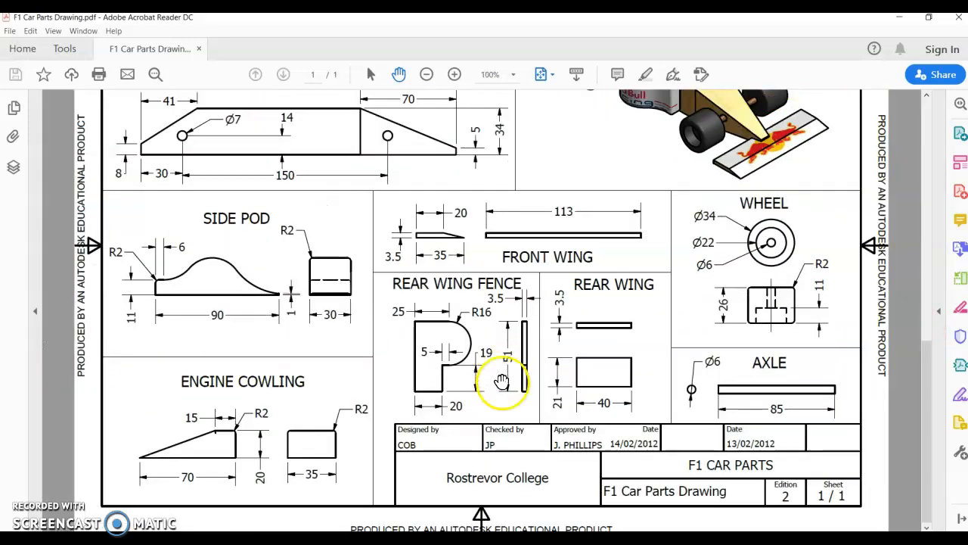
click(426, 74)
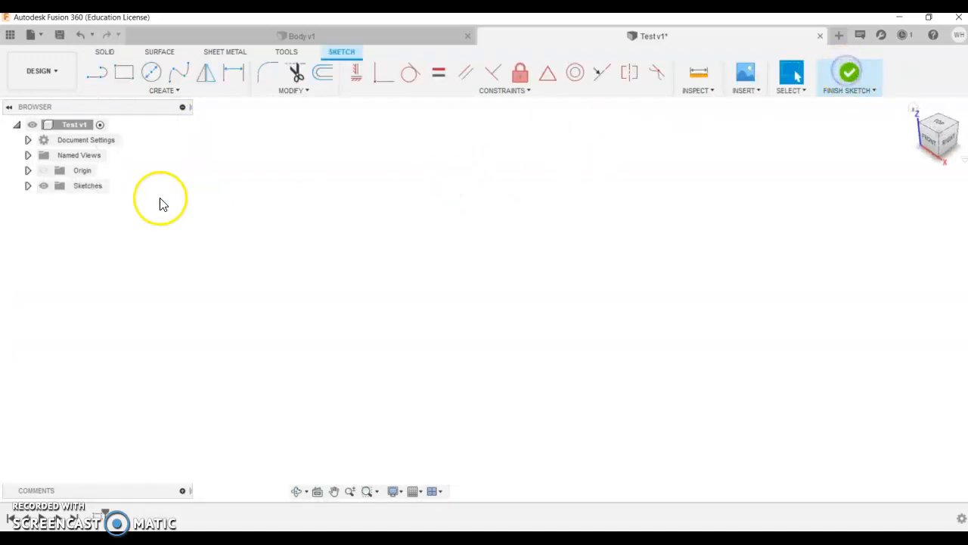
Step: Draw circle, rectangle and zigzag profiles on the front plane and extrude them 125 mm
click(849, 71)
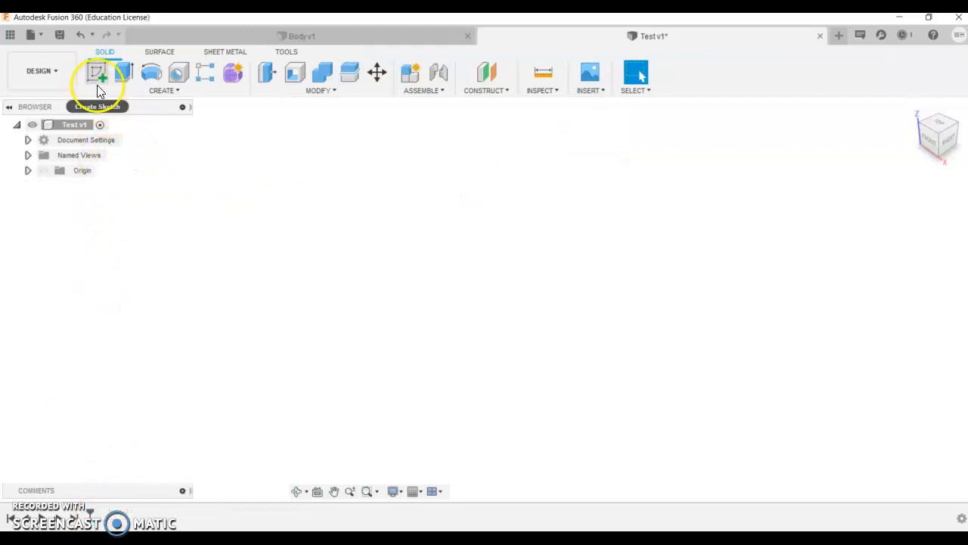
click(97, 72)
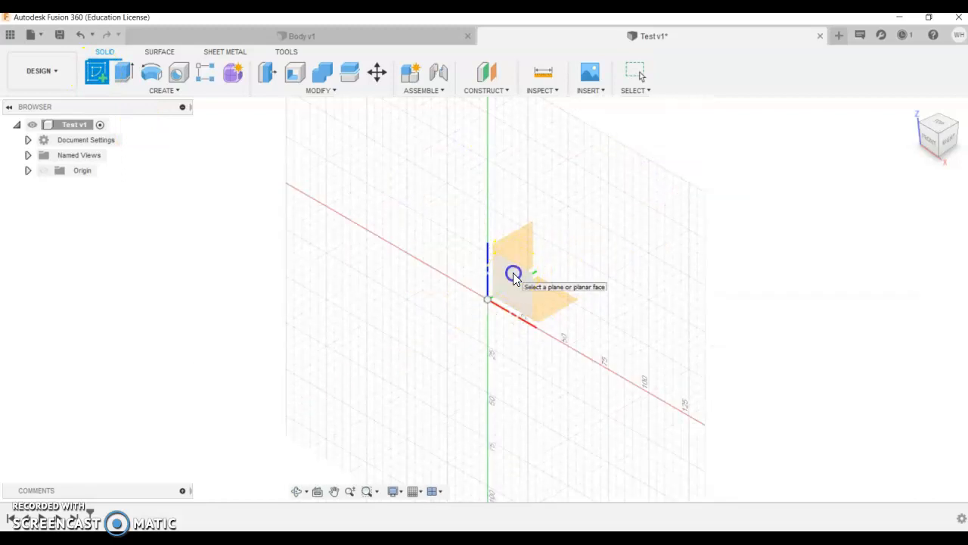
click(513, 273)
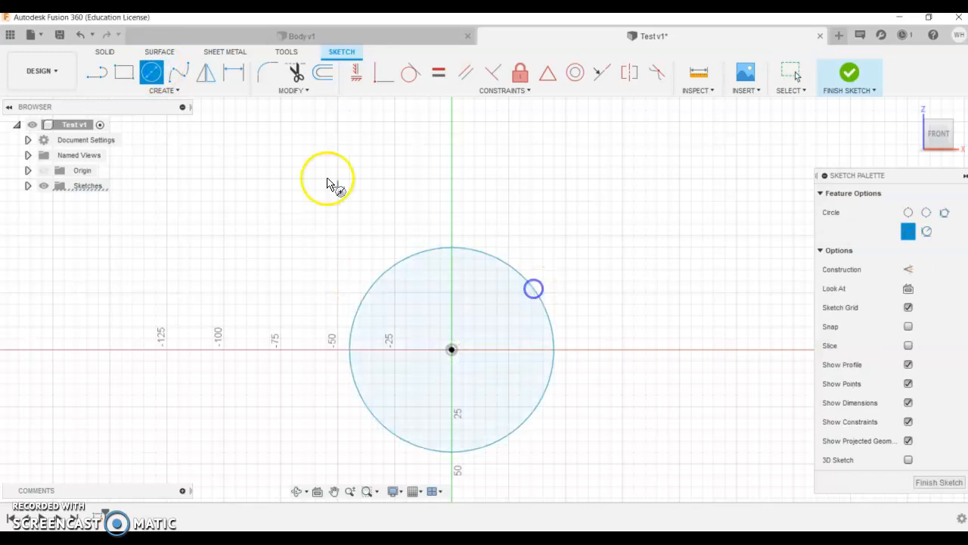
click(123, 72)
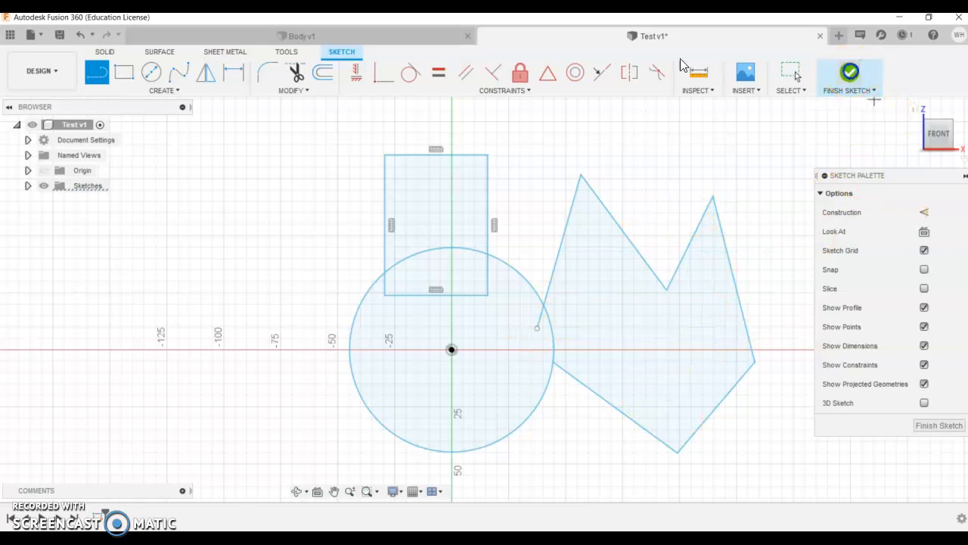
click(850, 71)
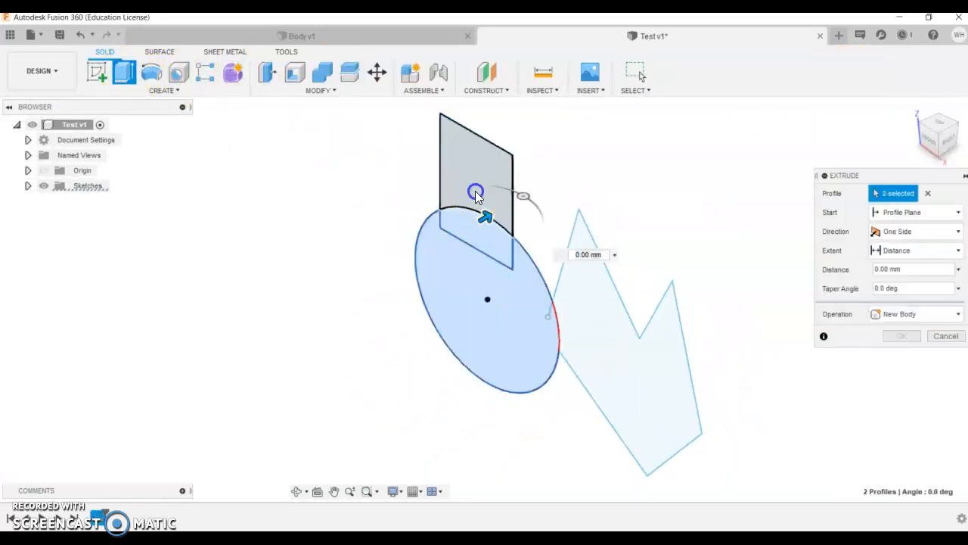
click(636, 340)
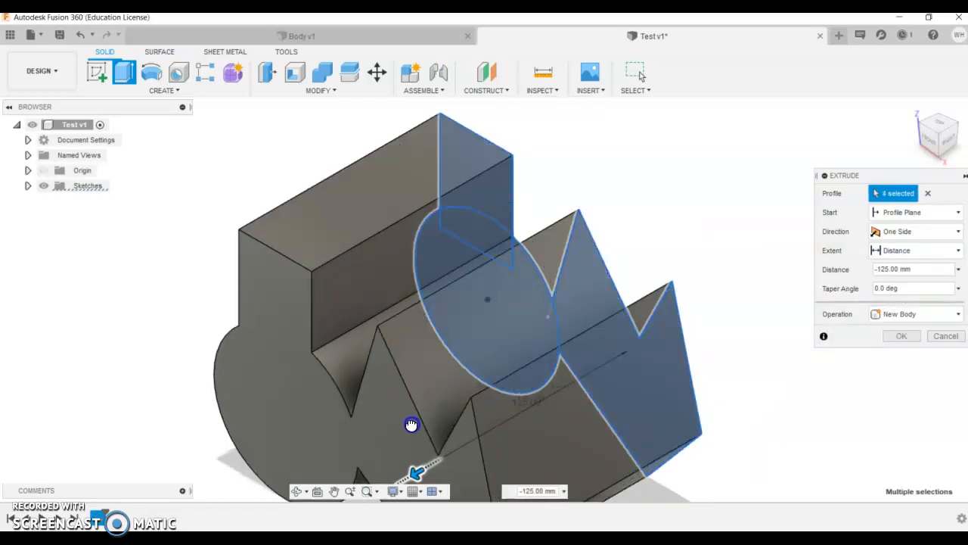
click(901, 335)
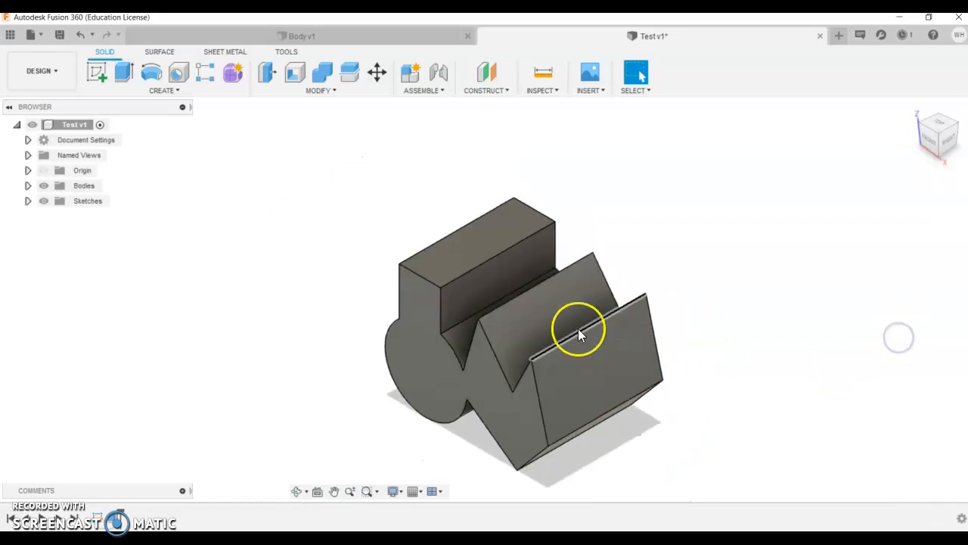
Step: Sketch a circle on the zigzag's sloped face and cut it 40 mm deep
drag(579, 329, 532, 373)
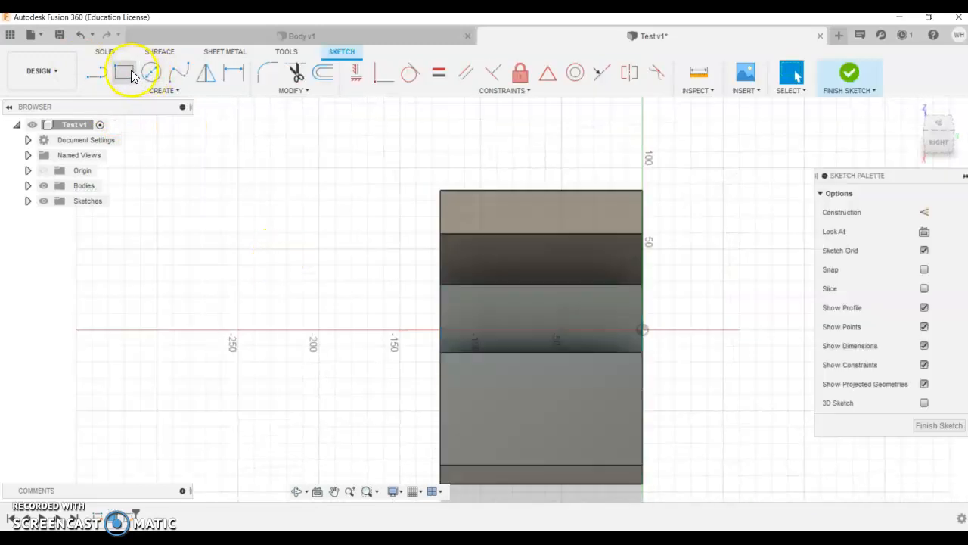
click(150, 71)
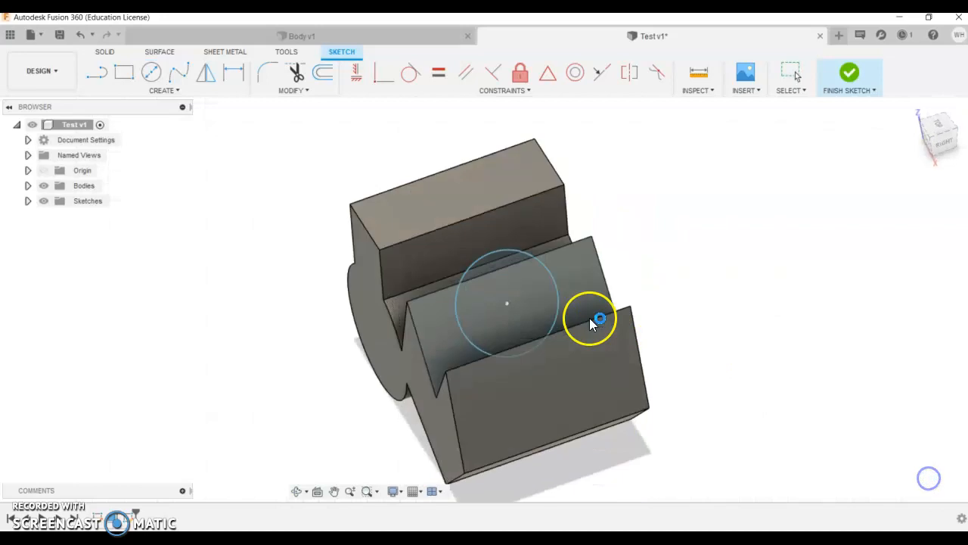
click(849, 72)
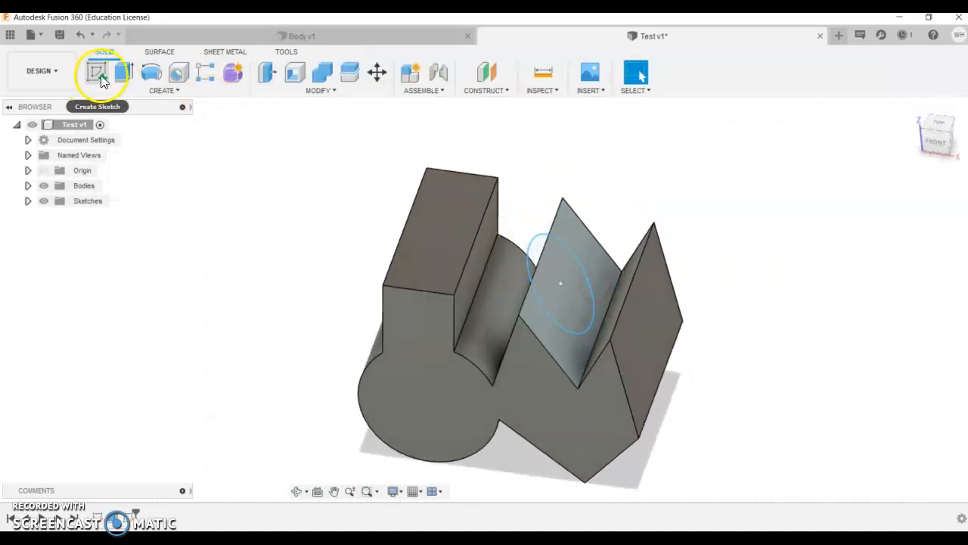
click(98, 72)
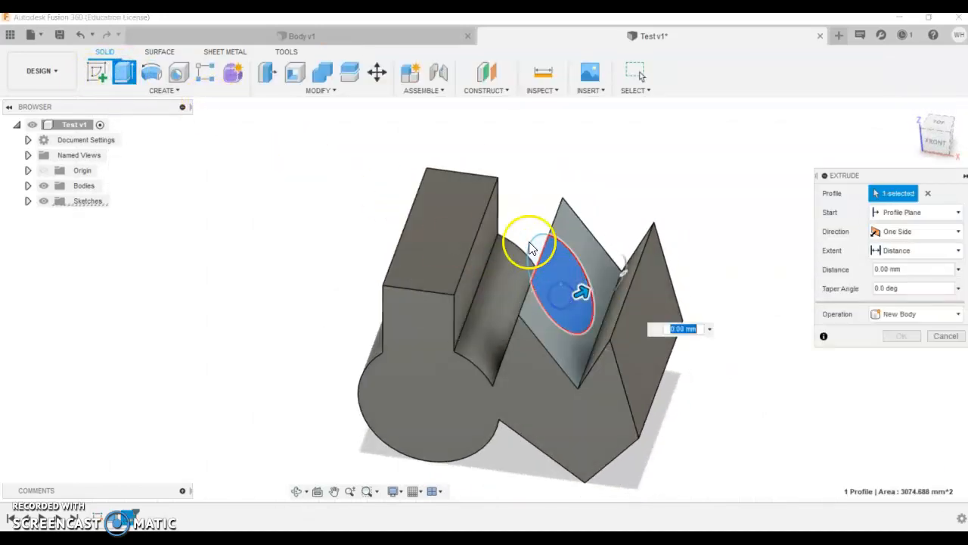
drag(579, 294, 472, 281)
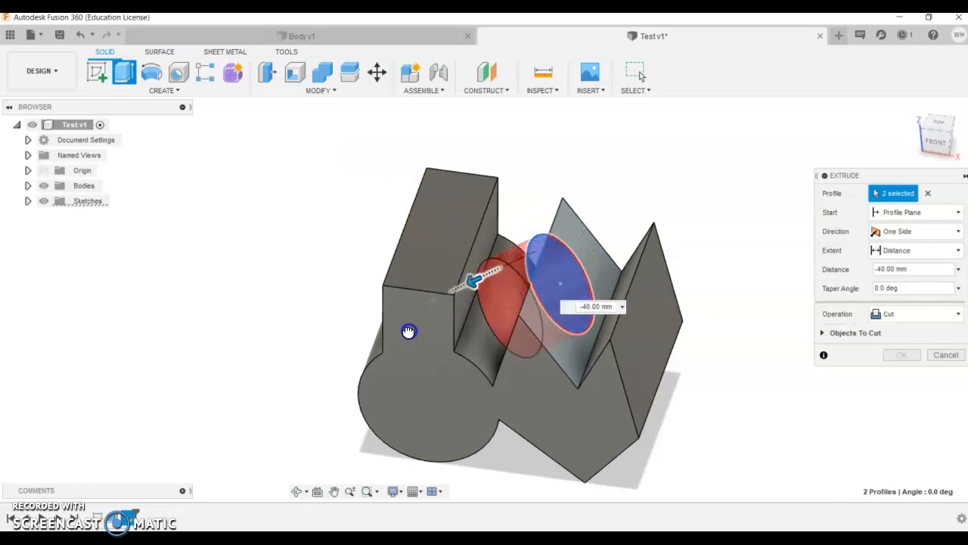
click(901, 354)
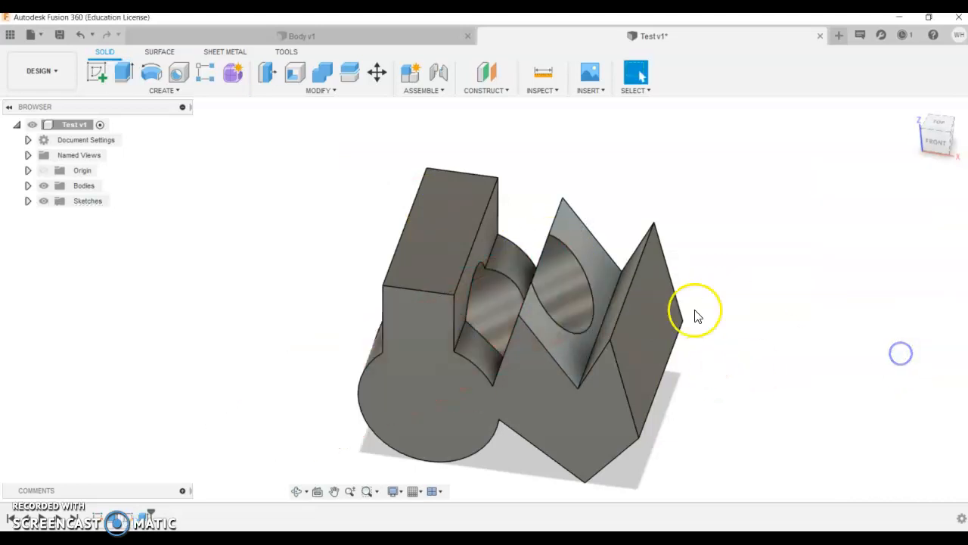
drag(696, 314, 708, 295)
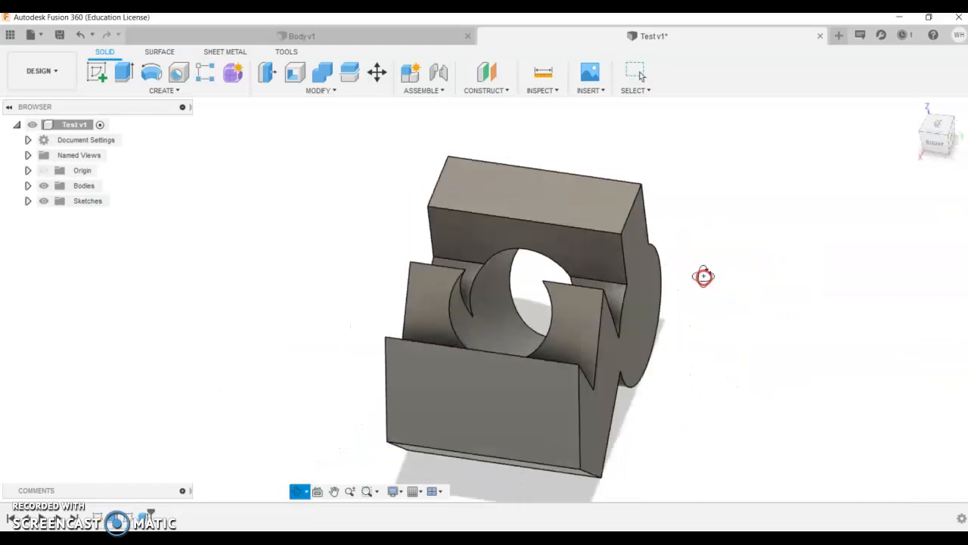
drag(704, 277, 710, 263)
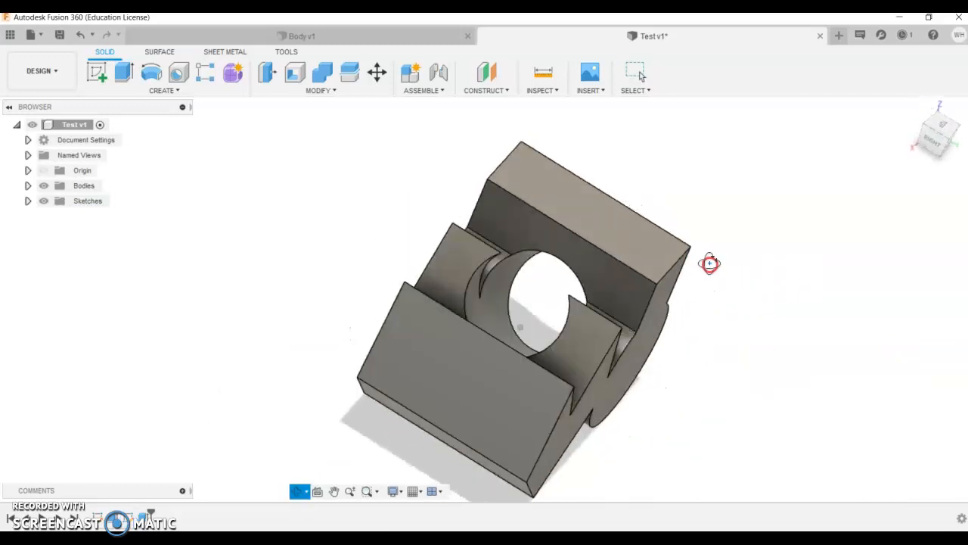
drag(709, 263, 838, 240)
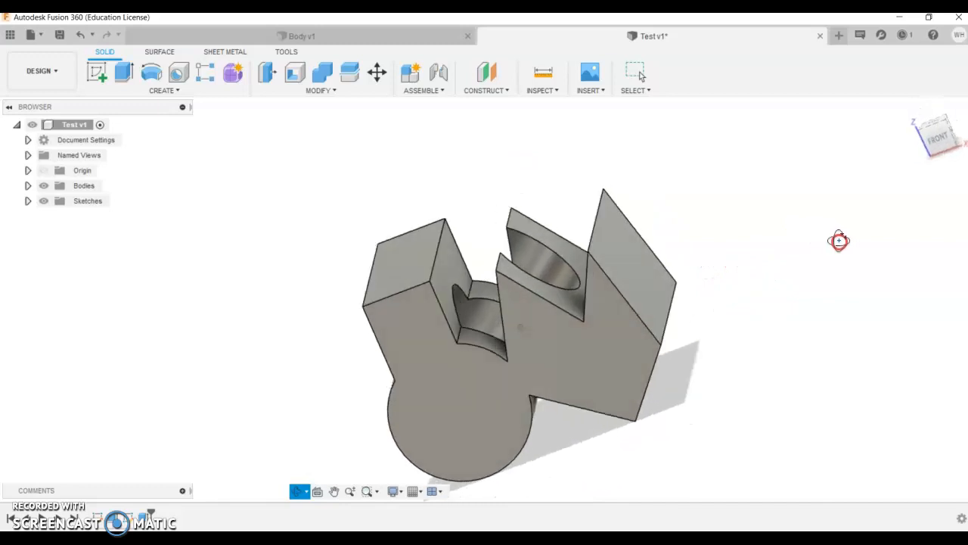
drag(838, 240, 666, 297)
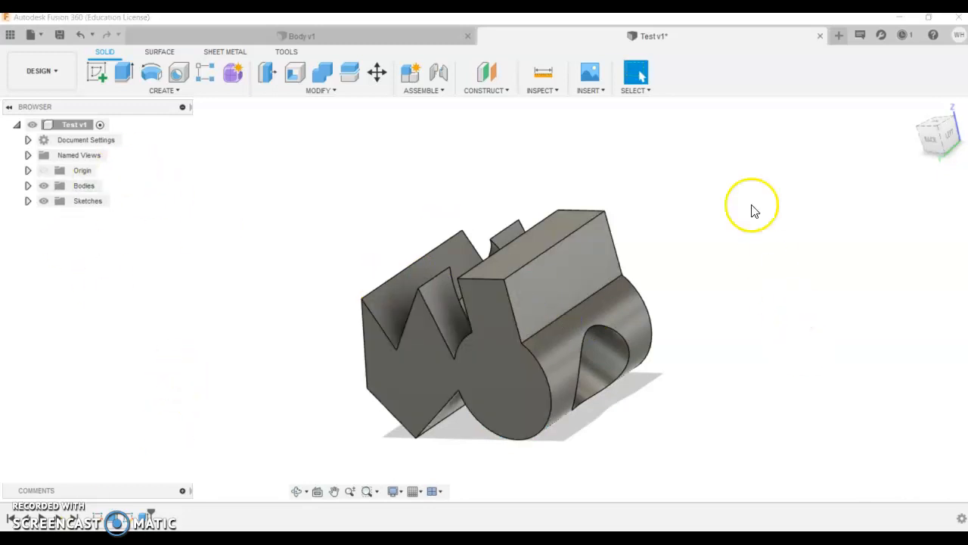
Step: Close the Test v1 design, answer the save prompt, and start a sketch in Body v1
click(821, 36)
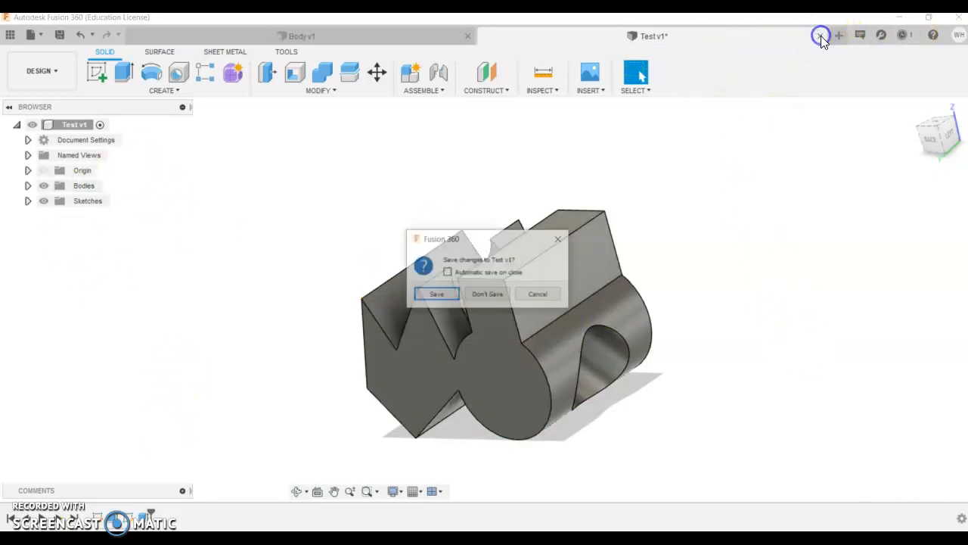
click(487, 293)
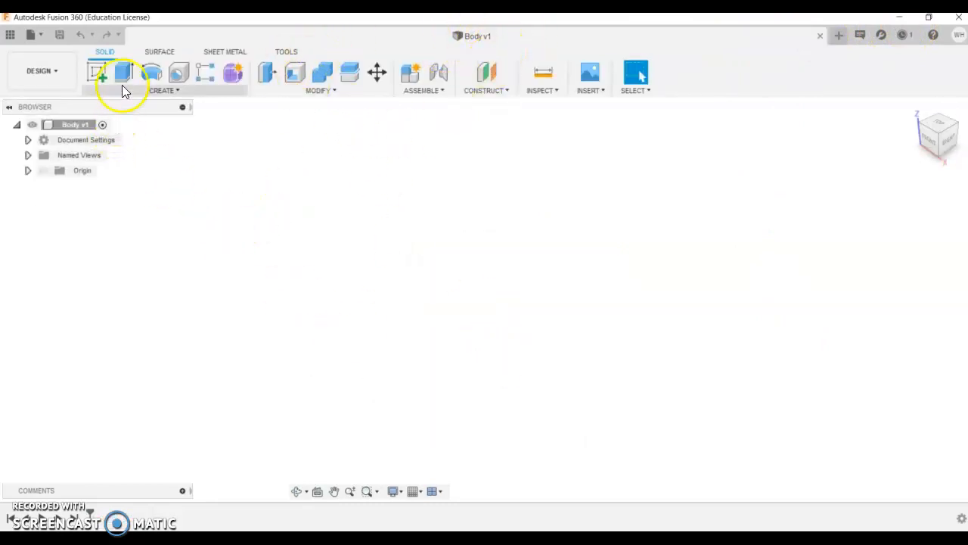
click(97, 72)
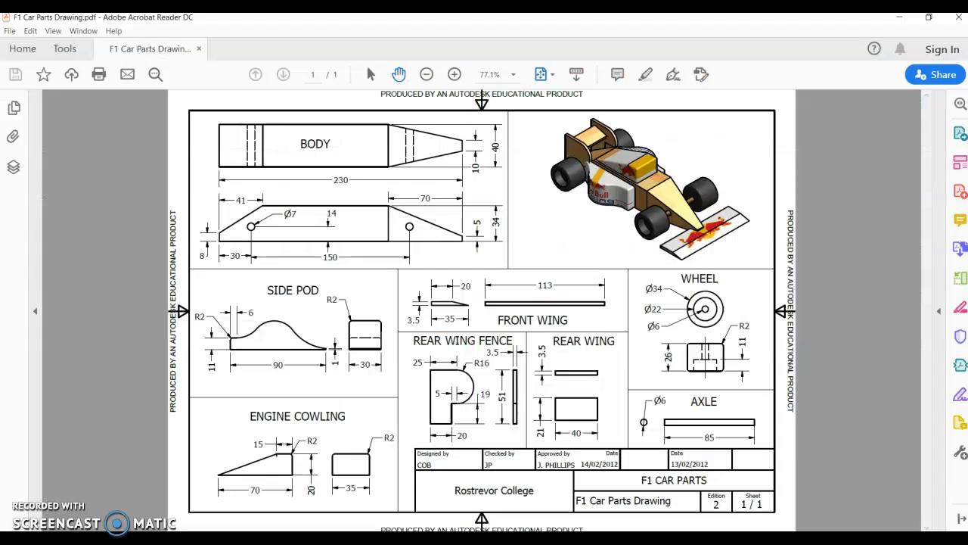
mouse_move(301, 238)
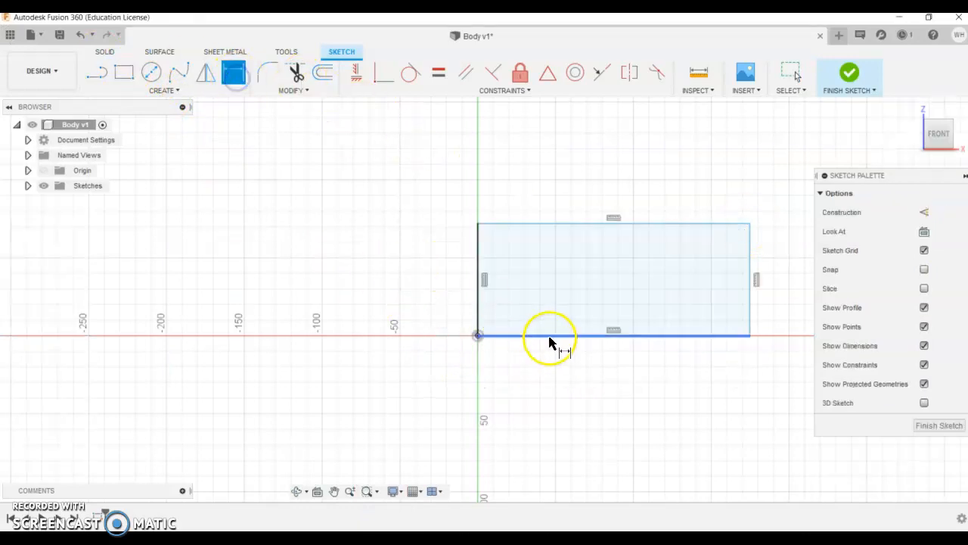
click(553, 335)
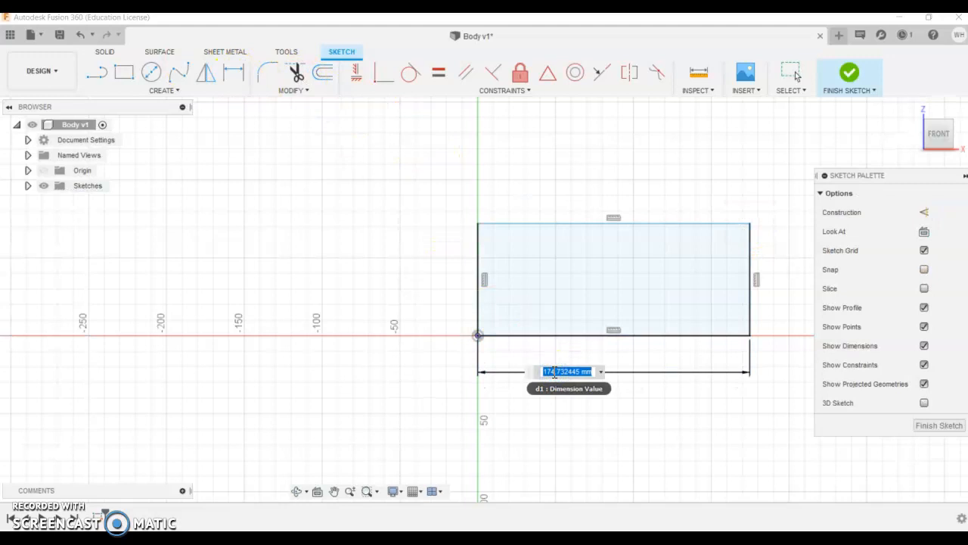
text(230)
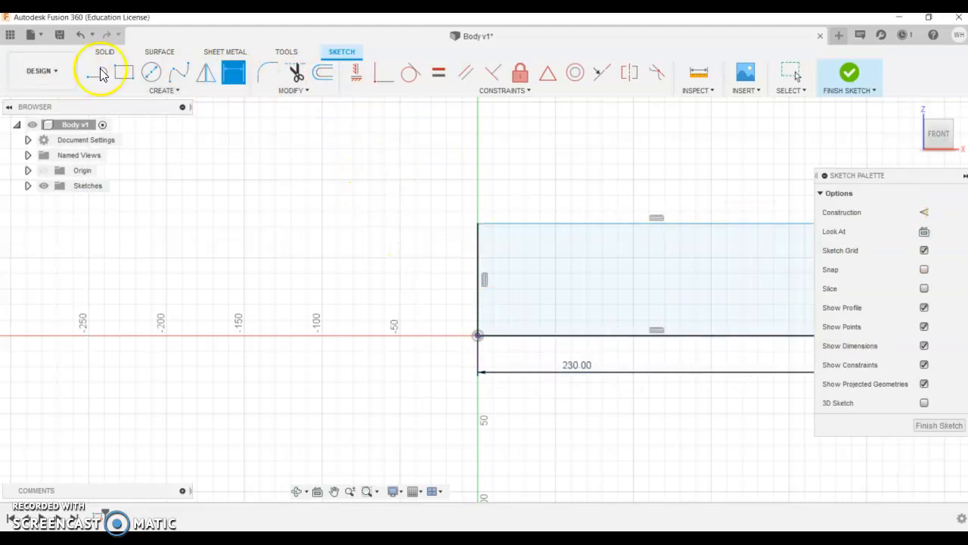
drag(478, 336, 477, 227)
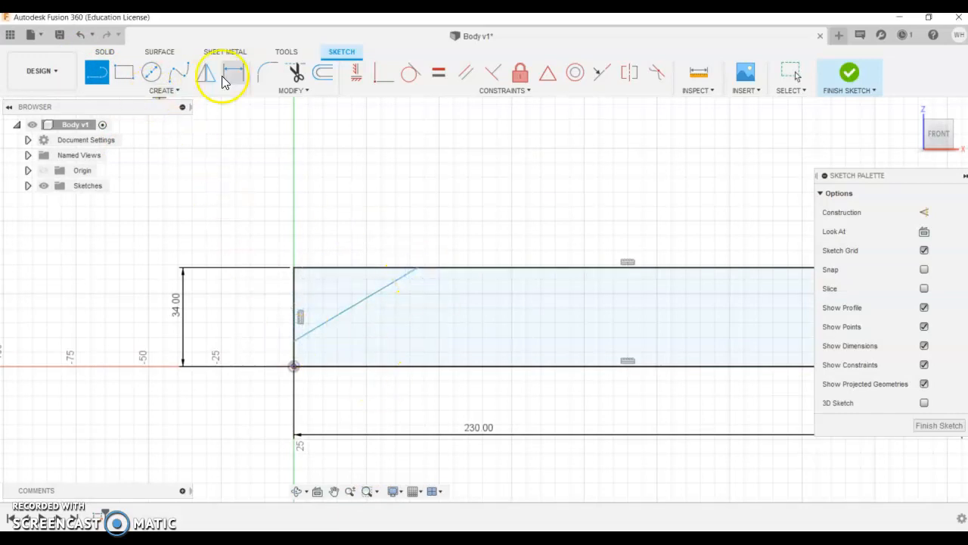
mouse_move(238, 72)
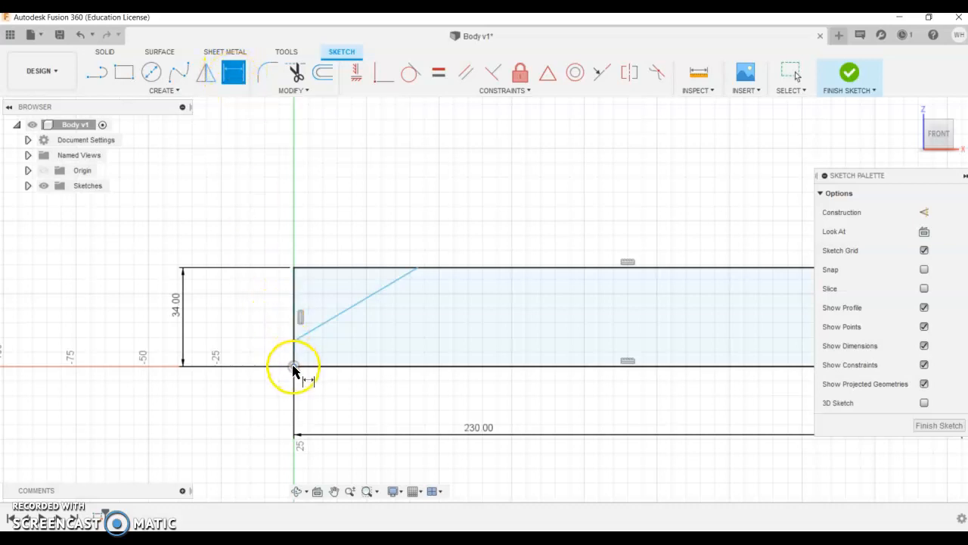
Step: Dimension the sloping line's start height above the profile's left corner
click(294, 365)
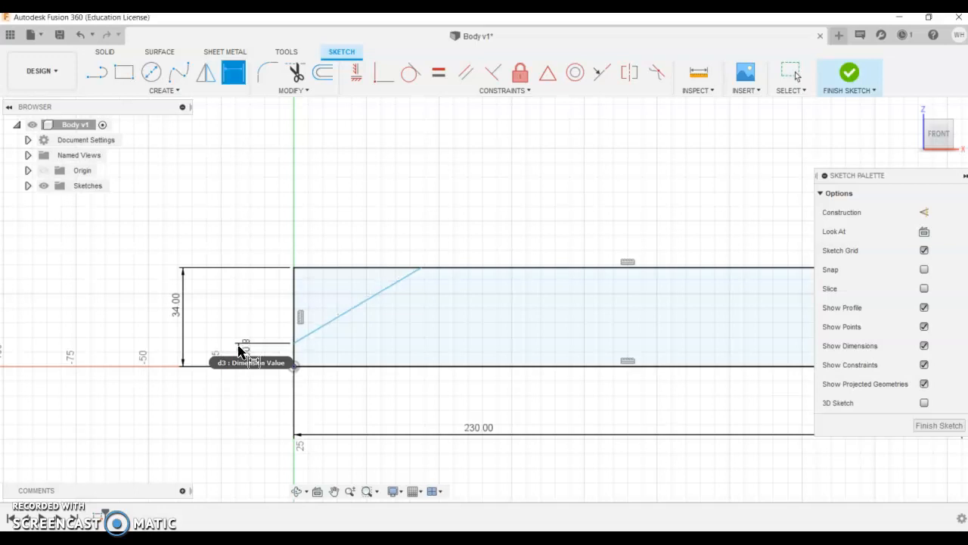
mouse_move(422, 270)
text(2)
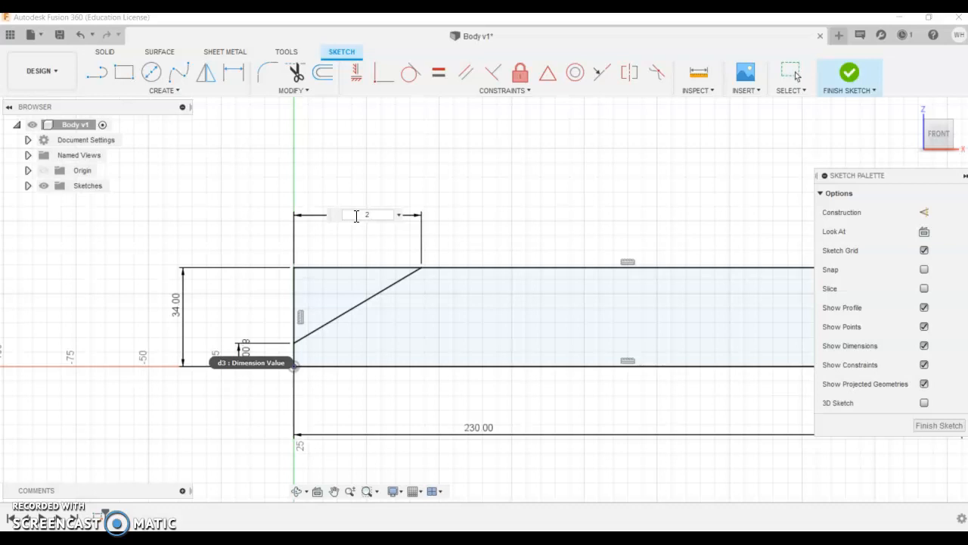
text(42)
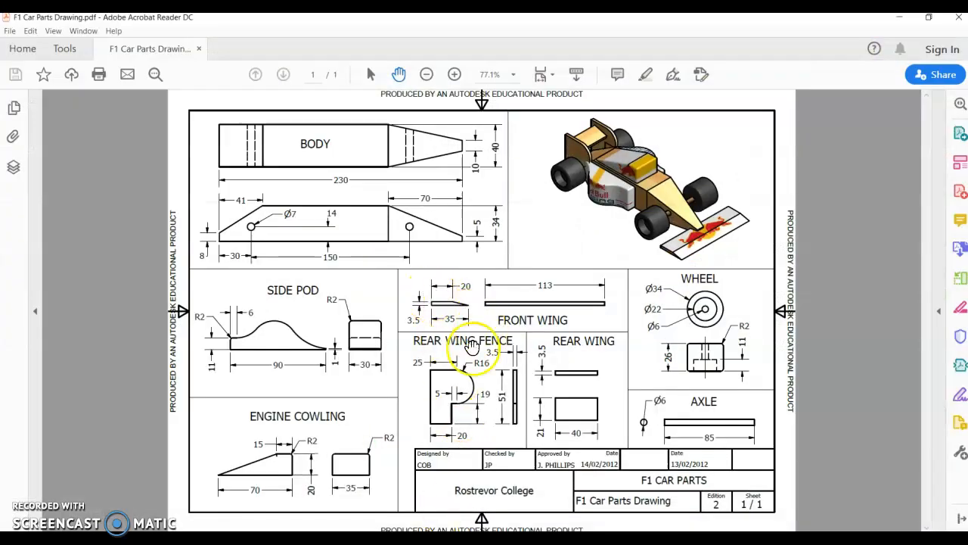
mouse_move(427, 199)
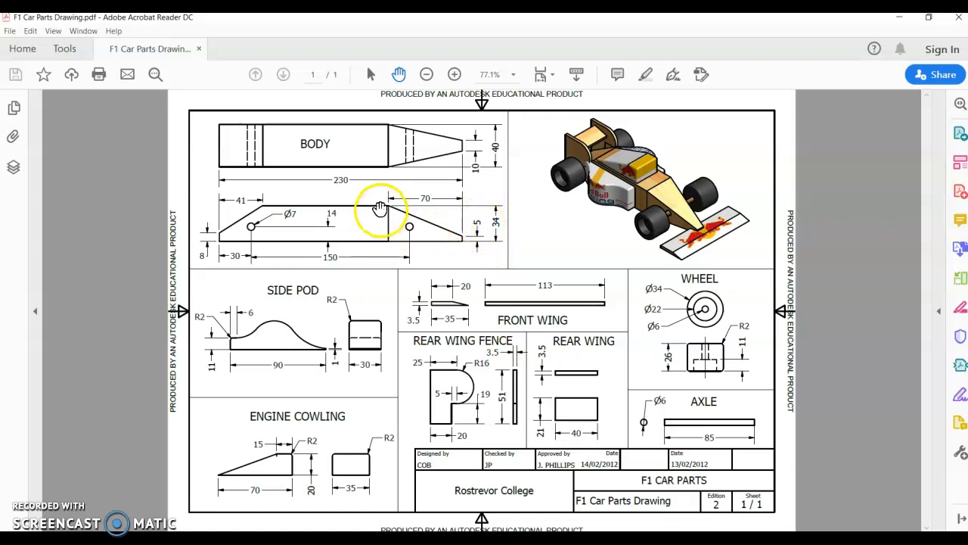
mouse_move(420, 227)
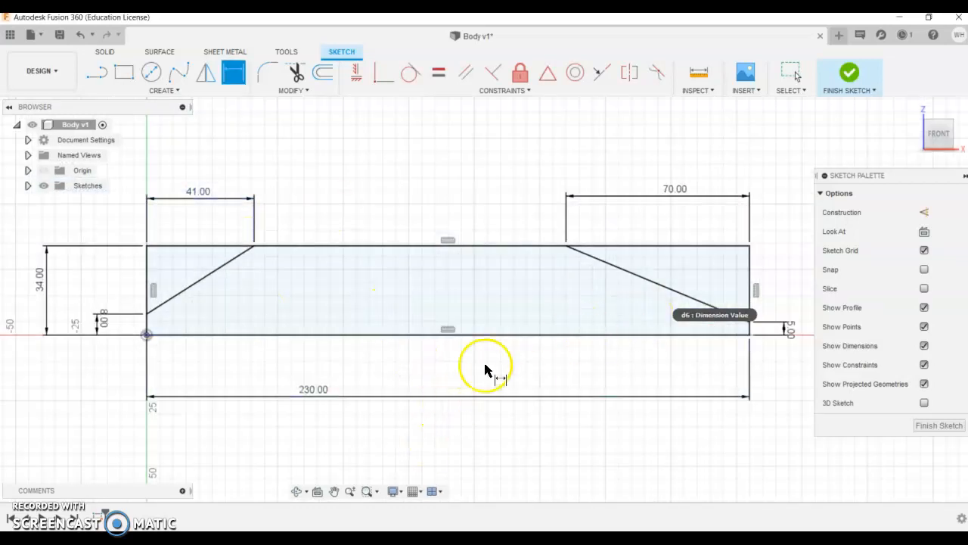
mouse_move(469, 272)
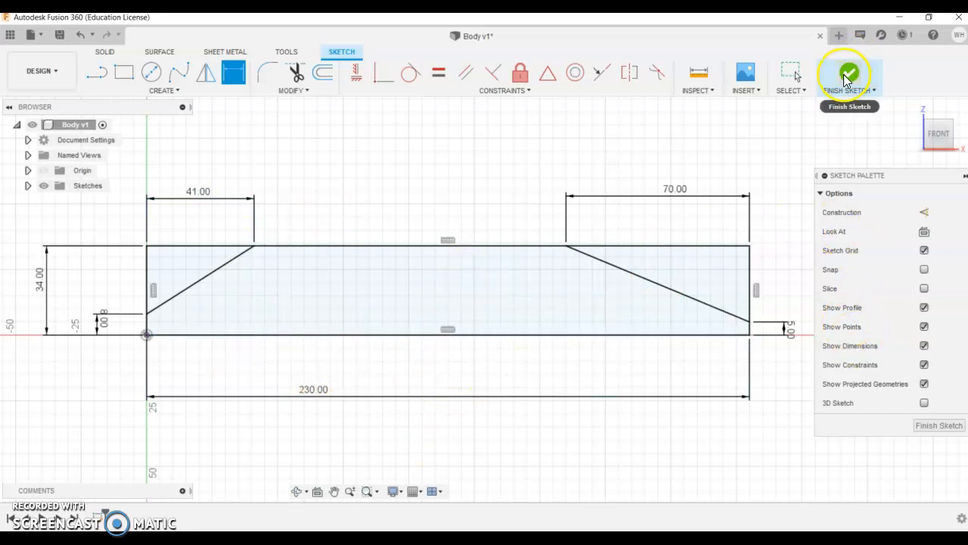
Step: Finish the tapered profile sketch and extrude it 35 mm into a solid
click(849, 73)
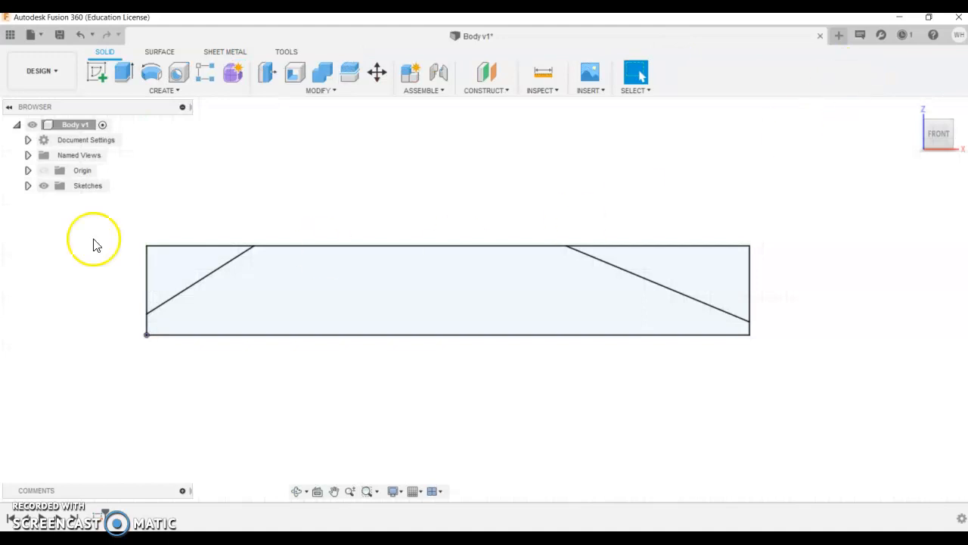
mouse_move(123, 72)
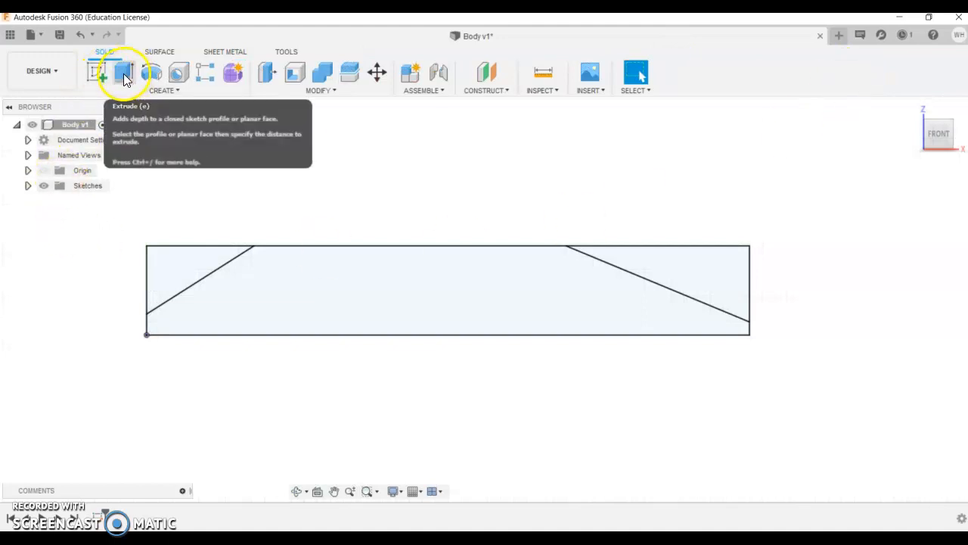
click(124, 72)
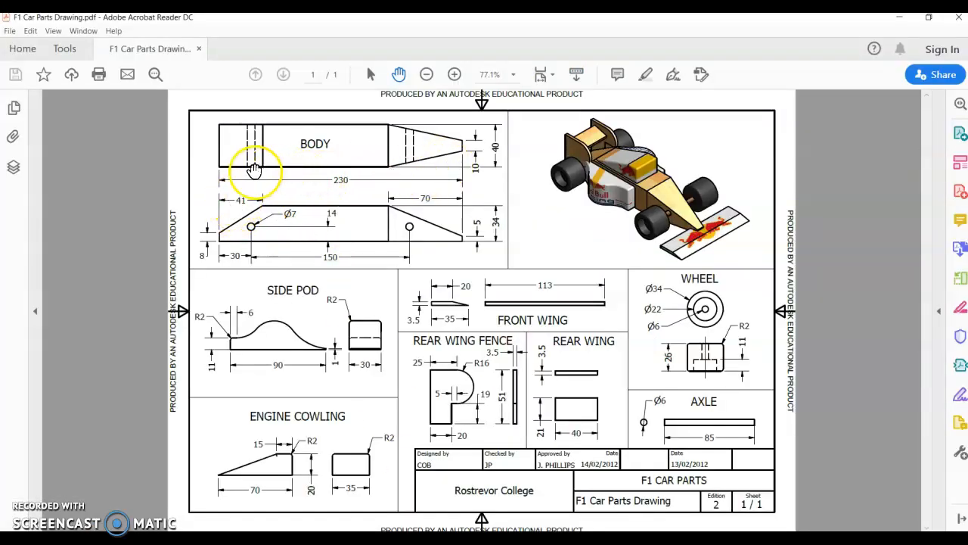
mouse_move(490, 140)
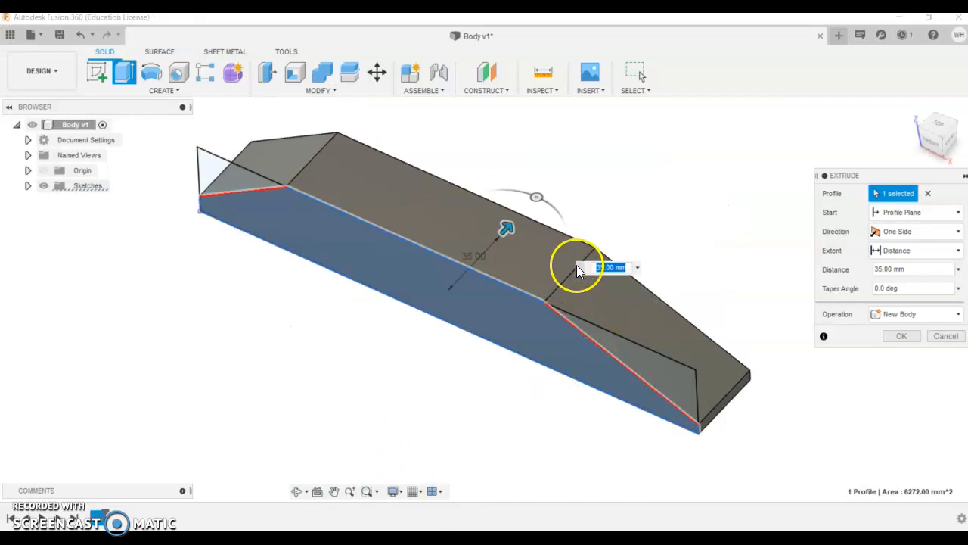
click(901, 335)
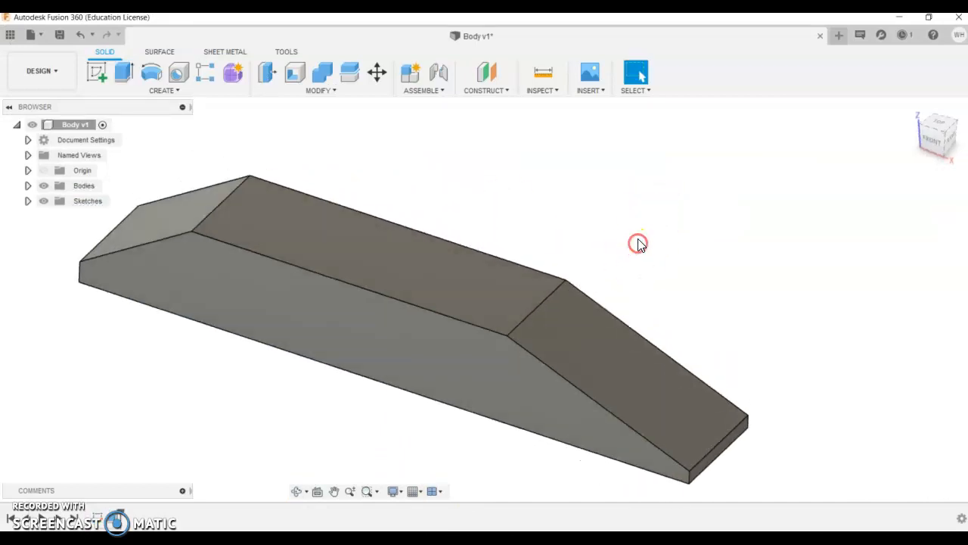
mouse_move(495, 384)
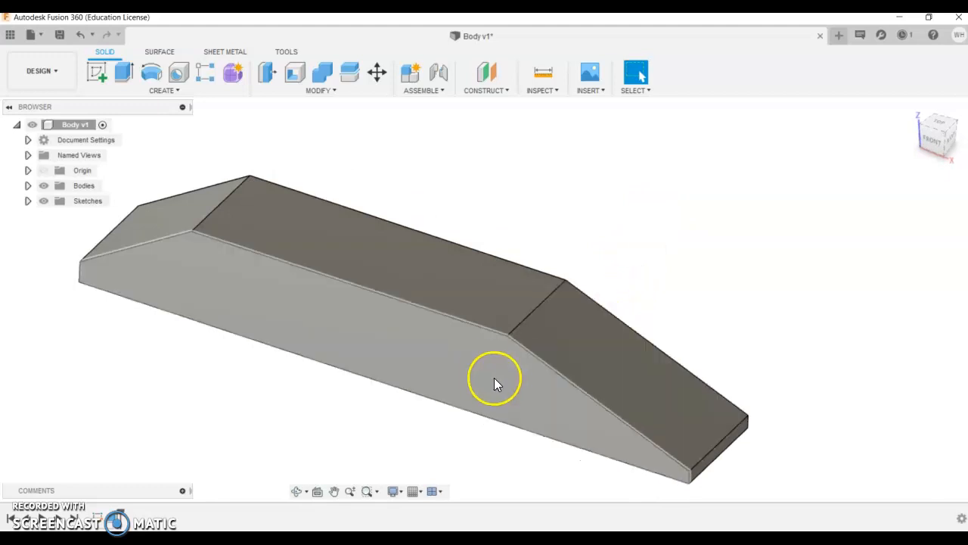
mouse_move(238, 309)
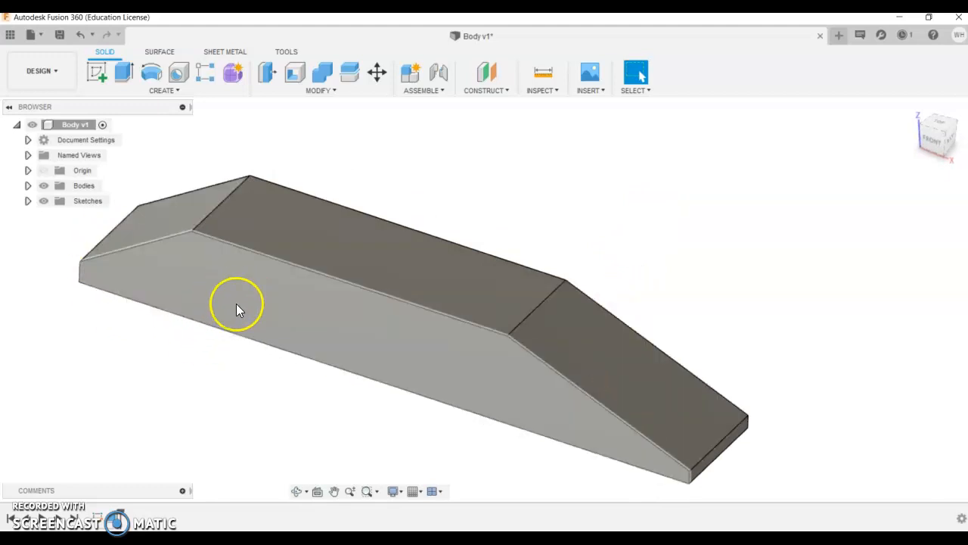
Step: Select the body's long side face and create a sketch on it
click(238, 306)
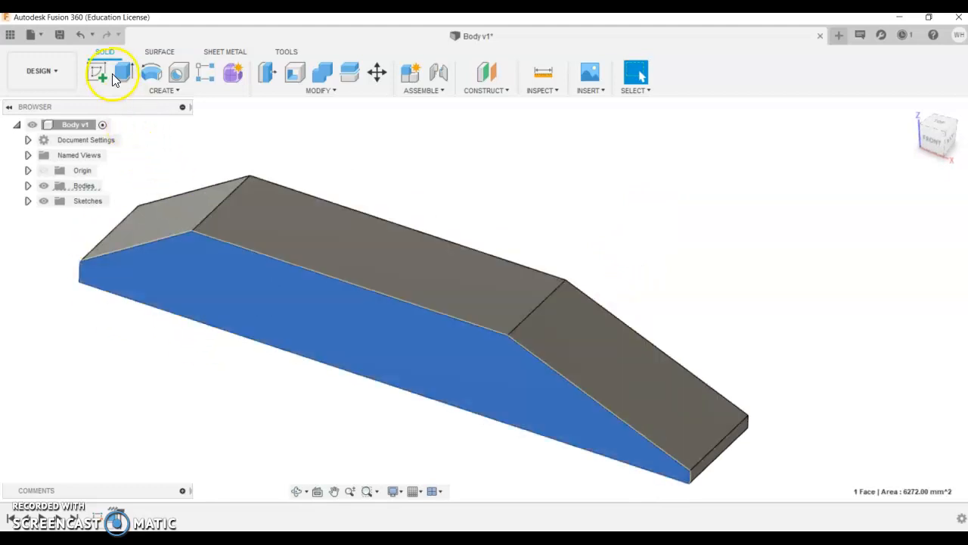
mouse_move(97, 72)
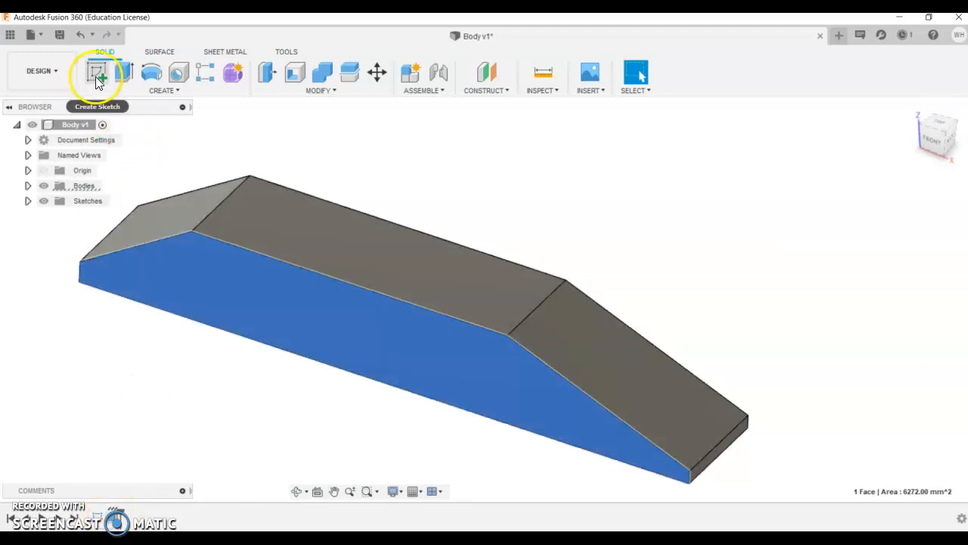
click(97, 72)
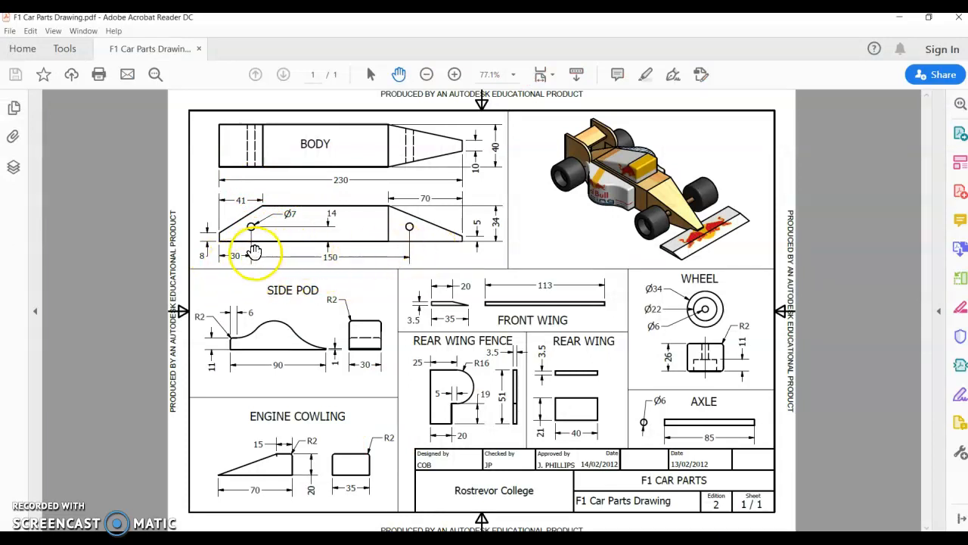
mouse_move(335, 216)
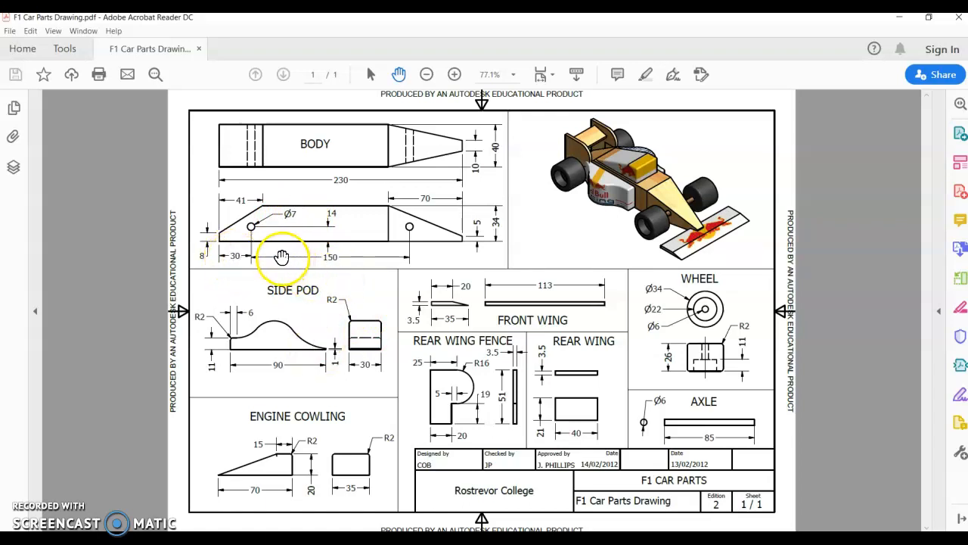
mouse_move(362, 301)
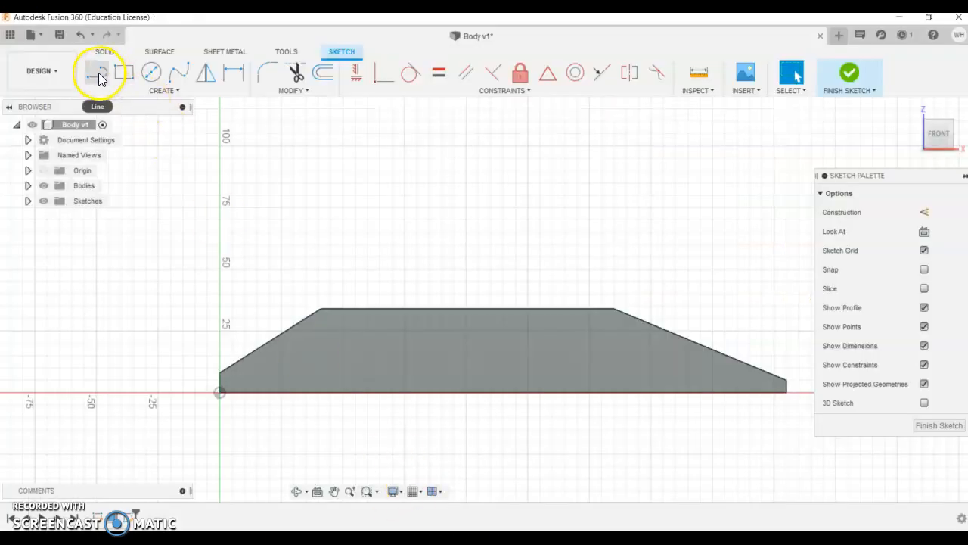
Step: Draw a construction line dimensioned 14 mm above the body's base
click(97, 72)
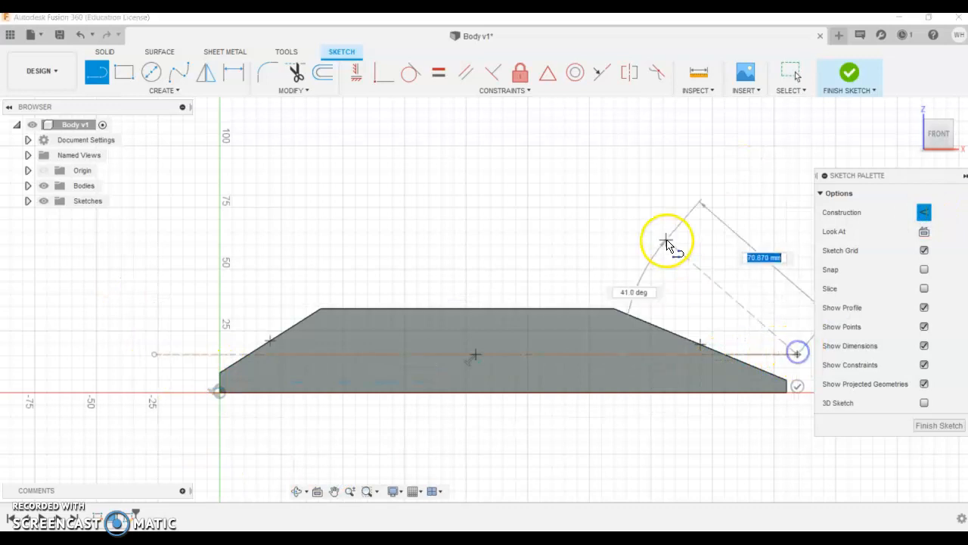
right_click(667, 240)
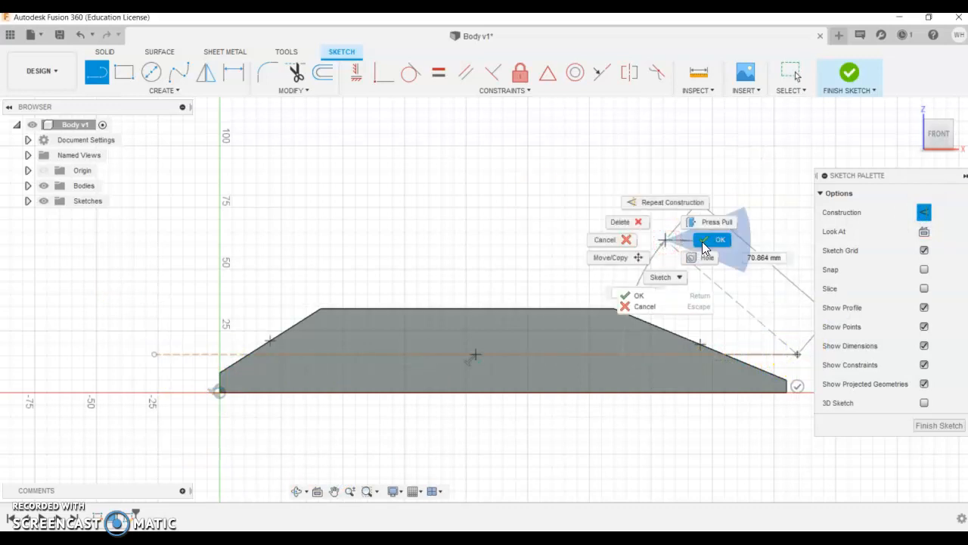
click(719, 239)
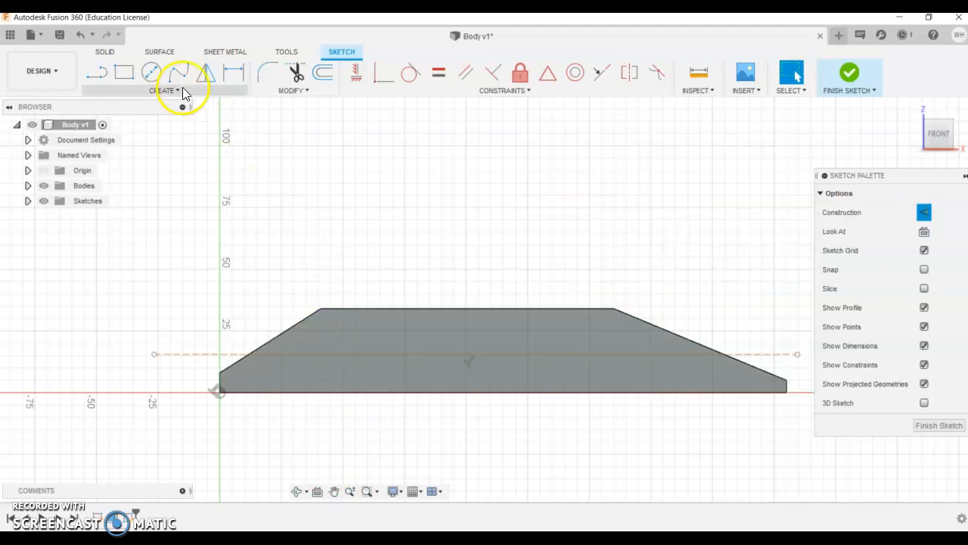
click(353, 354)
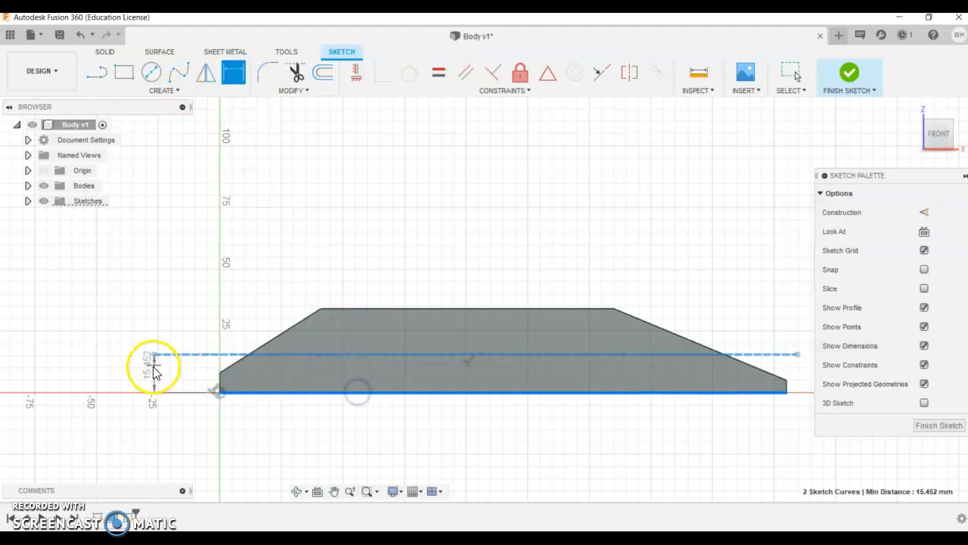
text(14.00)
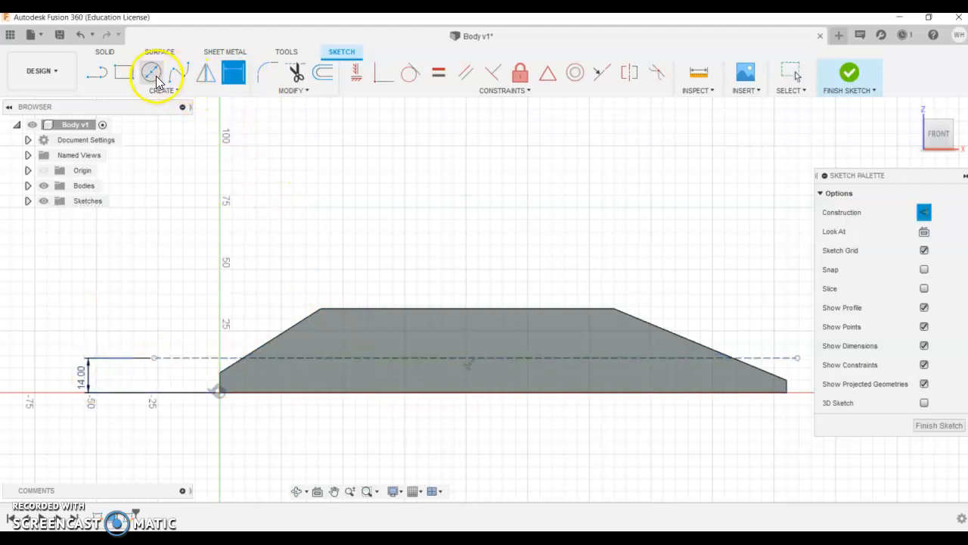
Step: Place the first 7 mm axle circle on the construction line
click(151, 72)
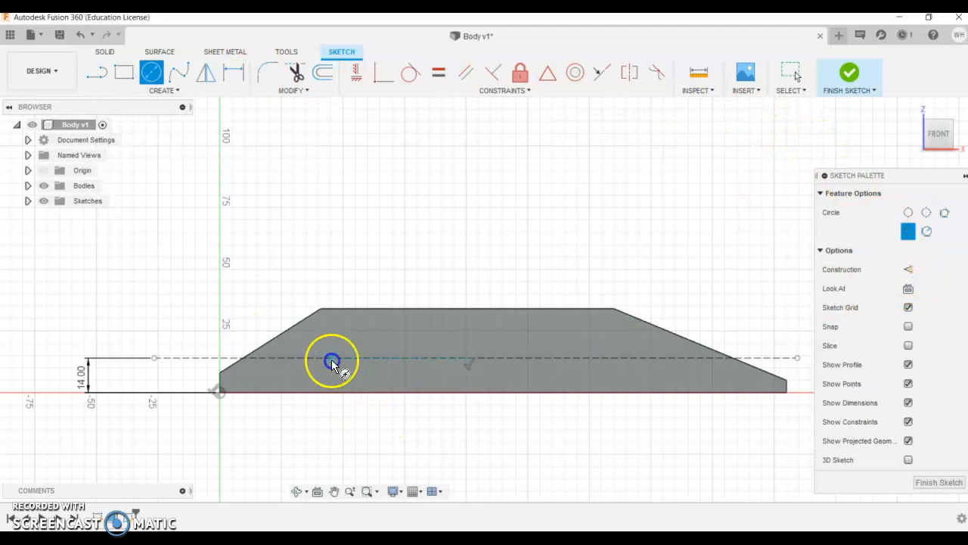
click(333, 360)
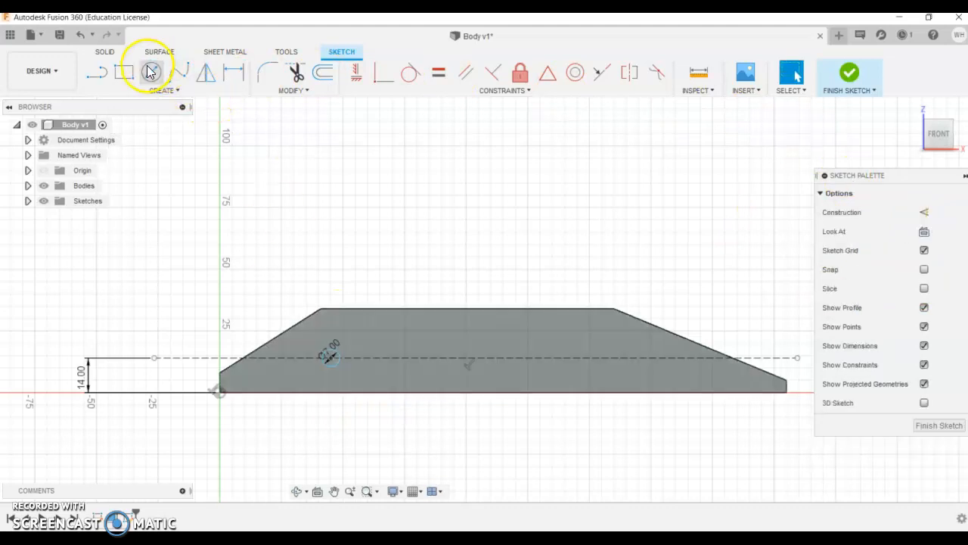
click(151, 72)
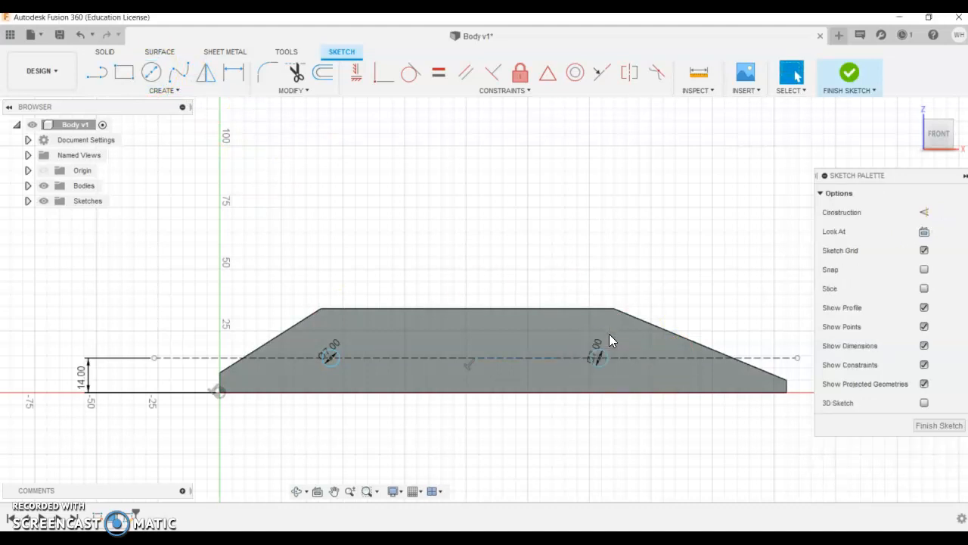
mouse_move(282, 229)
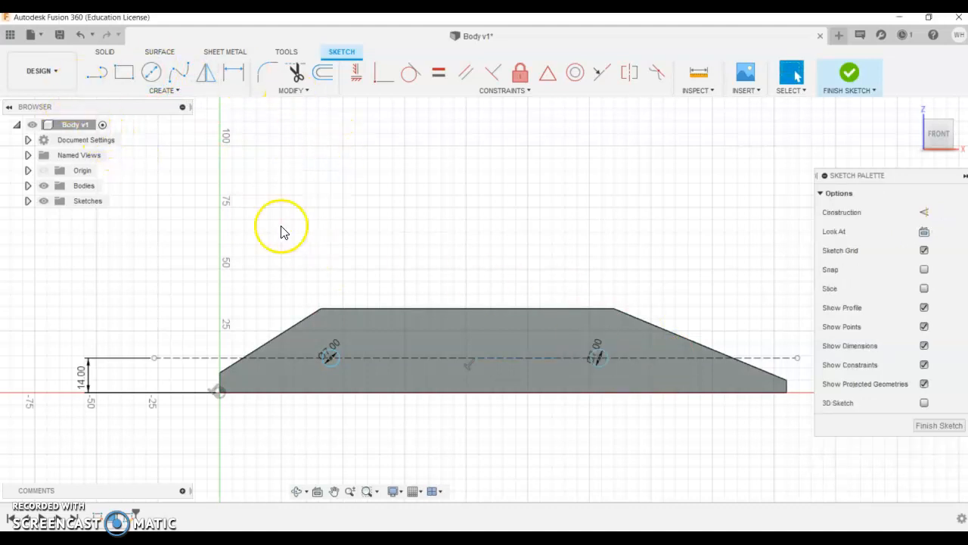
mouse_move(235, 71)
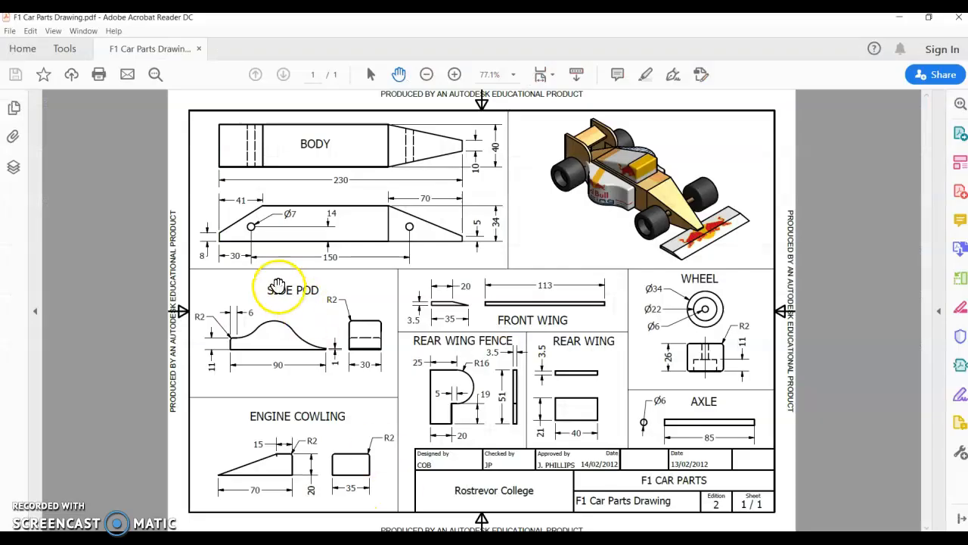
mouse_move(363, 463)
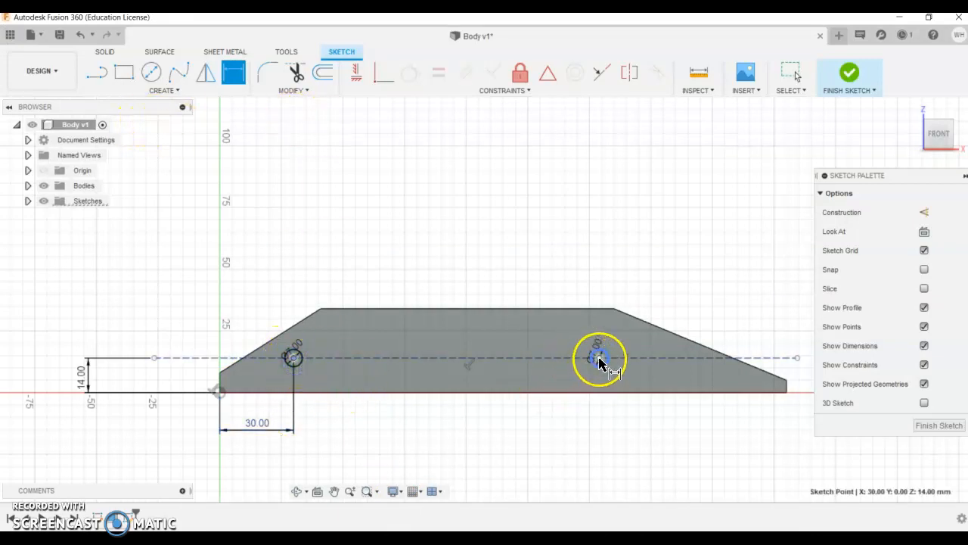
Step: Place the second axle circle 150 mm from the first and finish the sketch
click(599, 357)
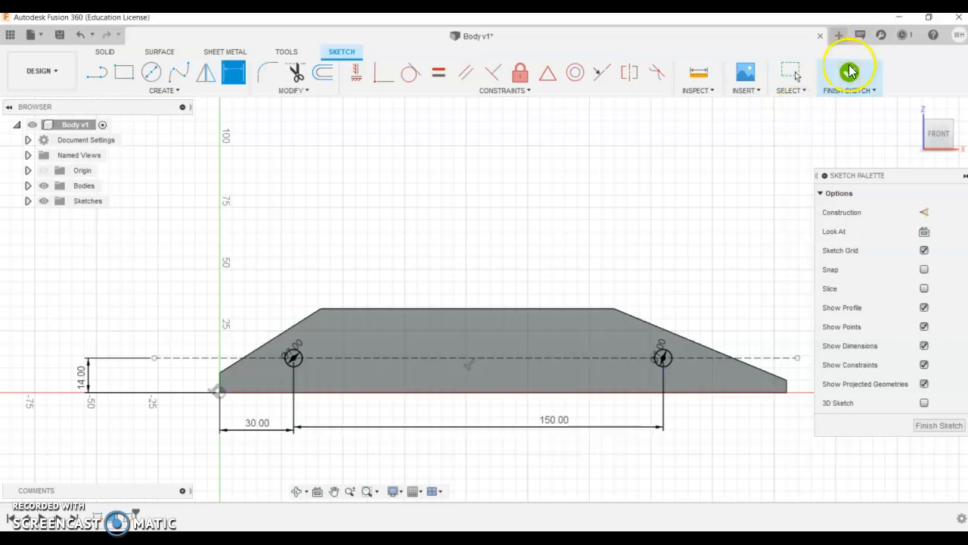
click(850, 72)
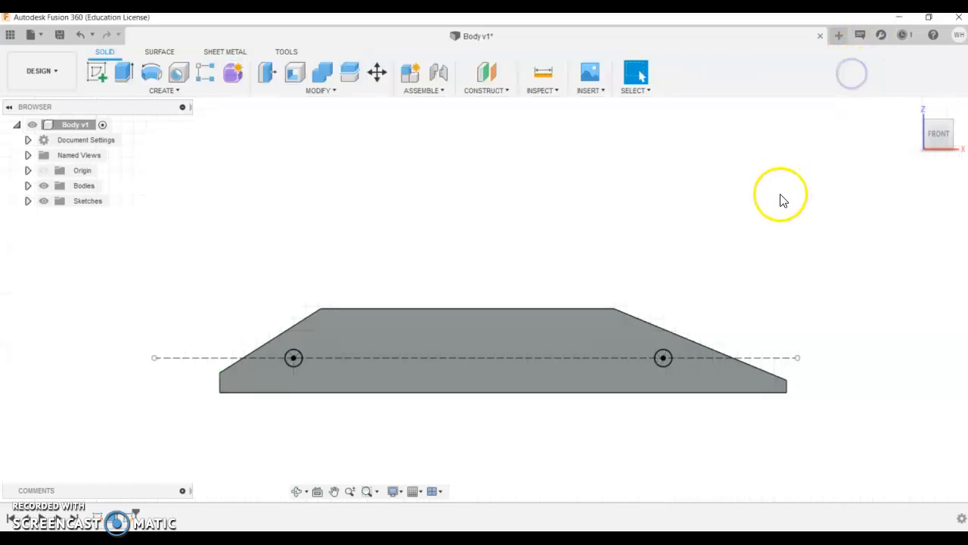
Step: Extrude both axle hole profiles as a cut running up to the body's far face
click(123, 72)
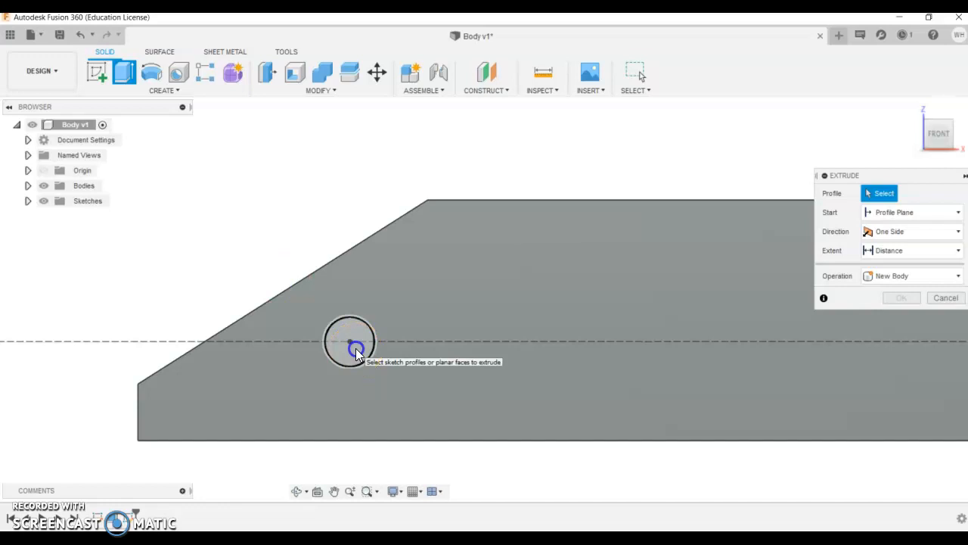
click(355, 350)
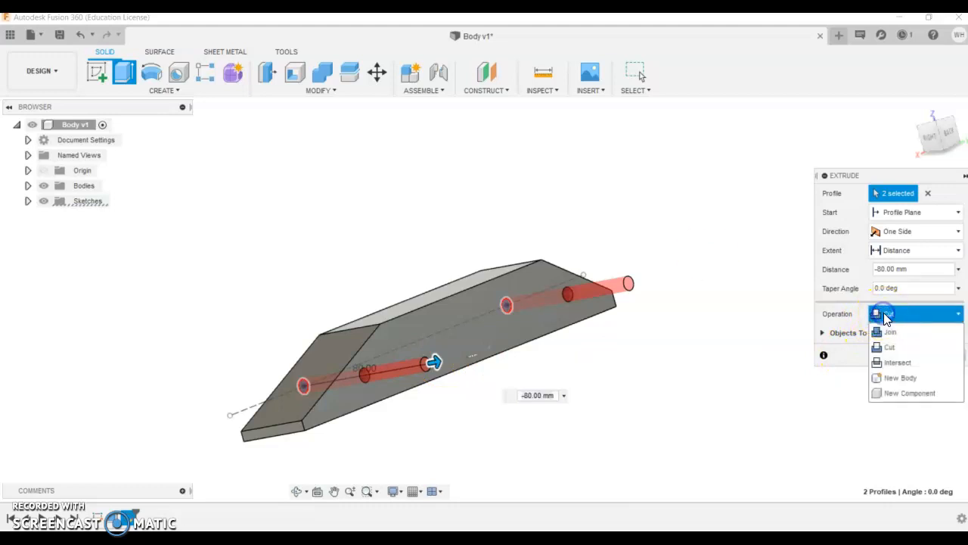
click(890, 331)
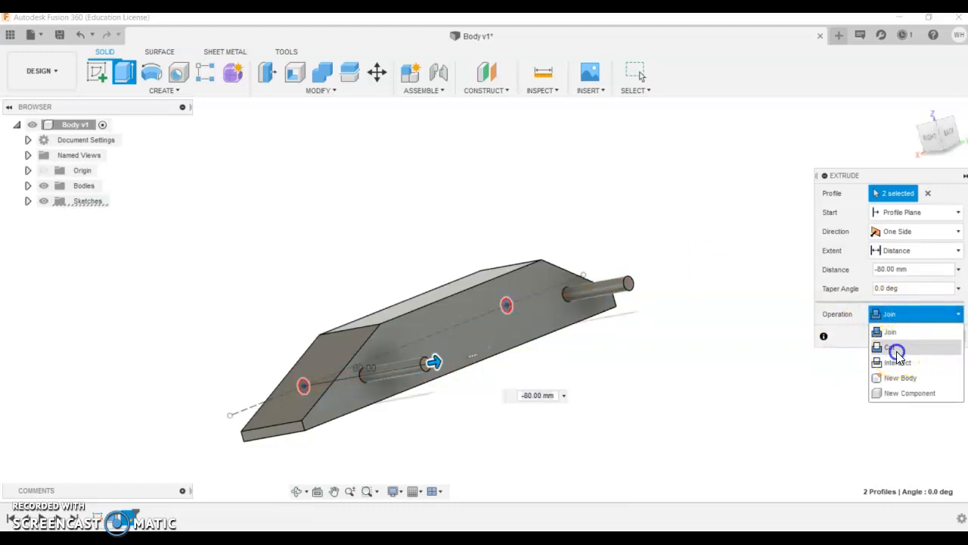
click(891, 346)
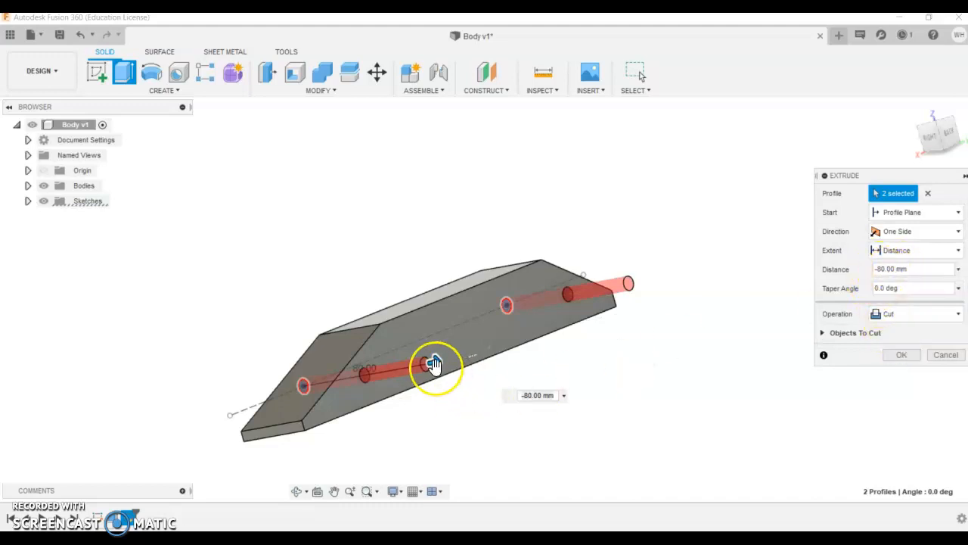
drag(435, 363, 519, 356)
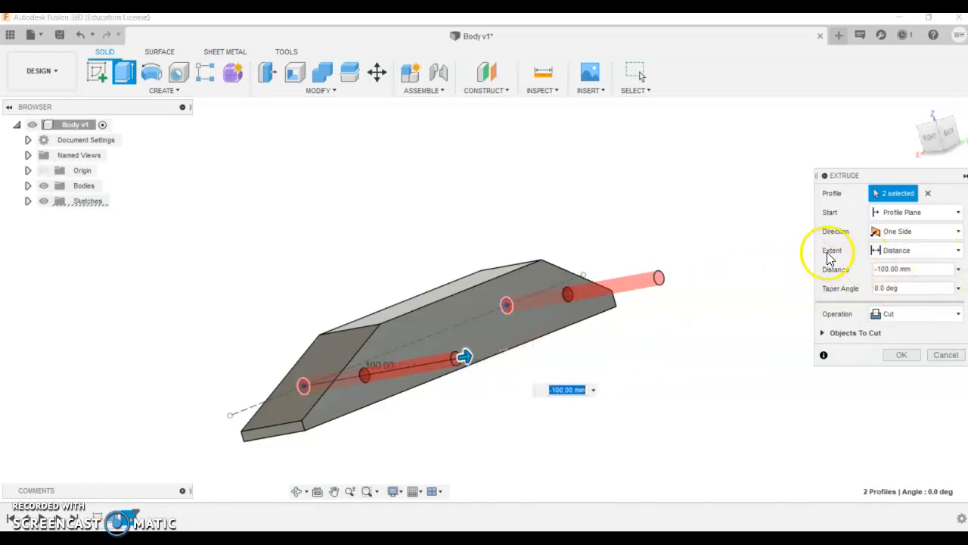
click(916, 250)
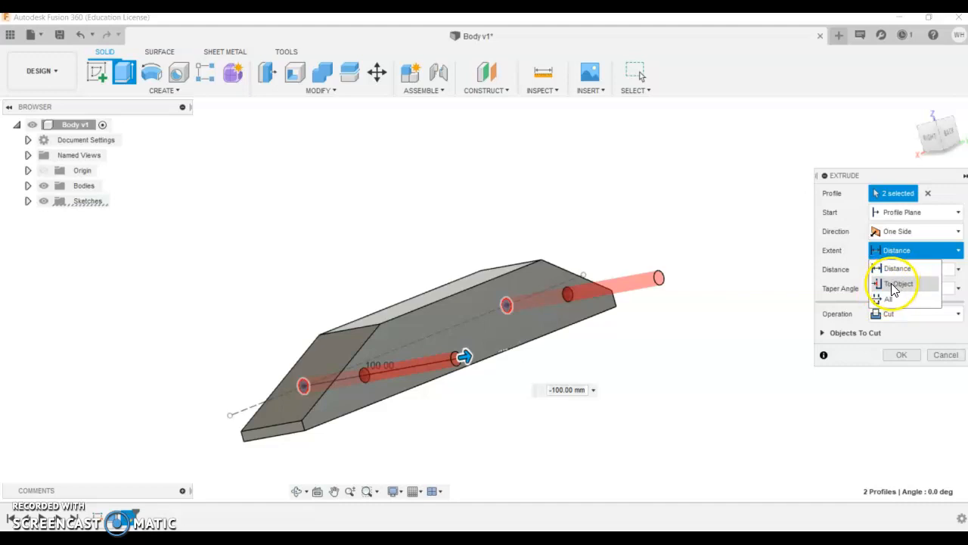
click(899, 283)
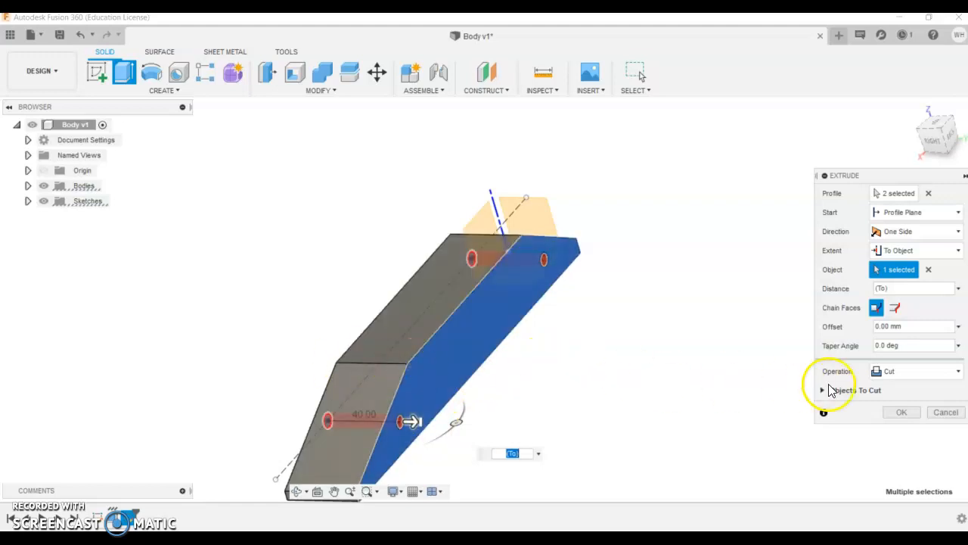
click(901, 411)
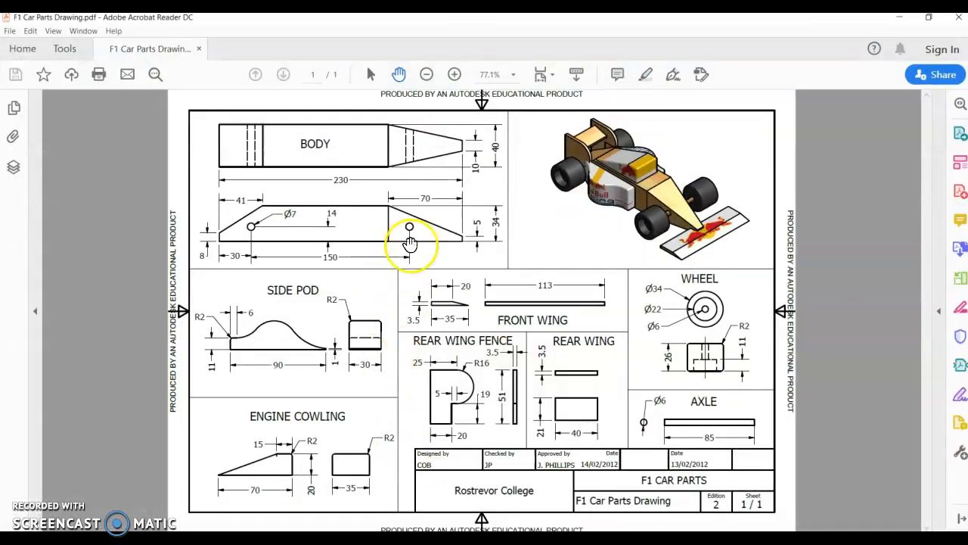
mouse_move(463, 156)
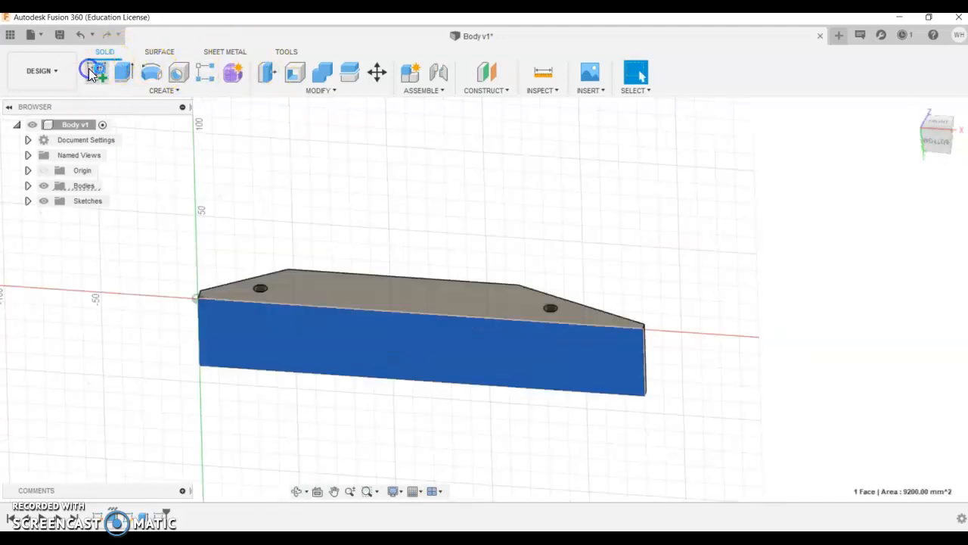
Step: Sketch two 70 mm nose-taper lines 15 mm in from each edge, showing hidden edges
click(88, 71)
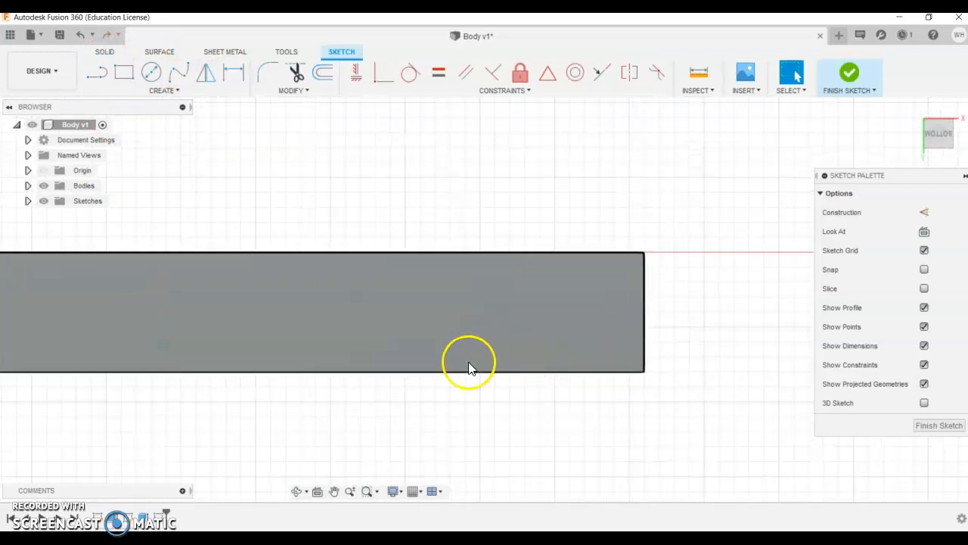
click(394, 491)
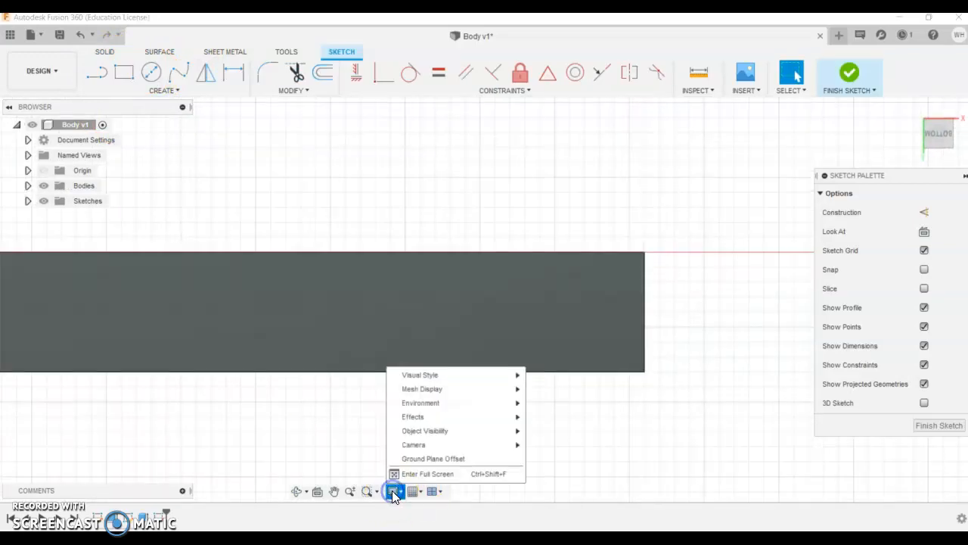
mouse_move(419, 375)
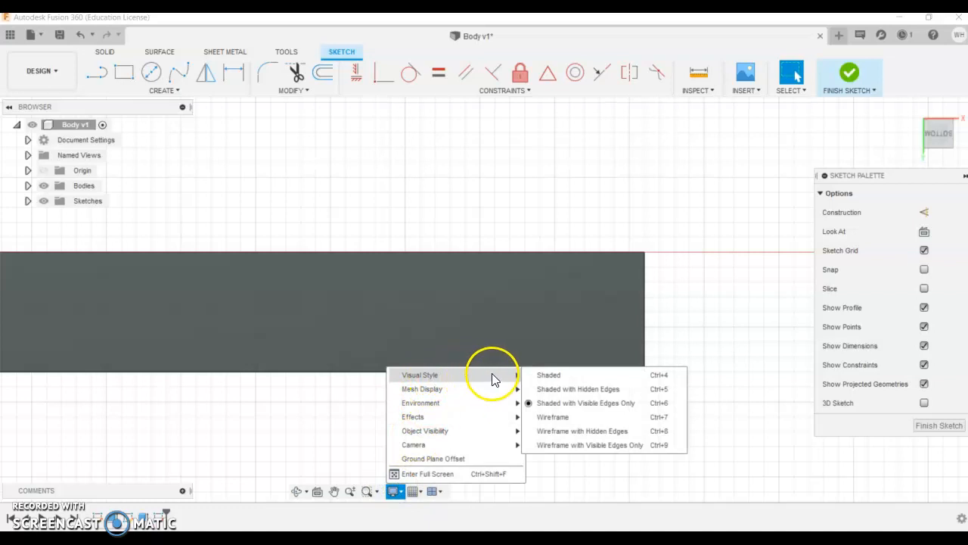
mouse_move(578, 388)
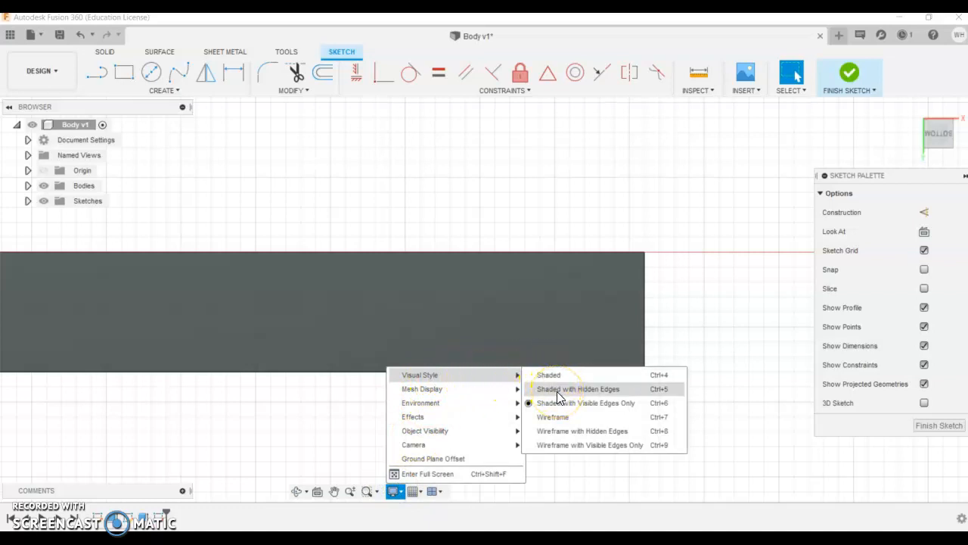
click(579, 388)
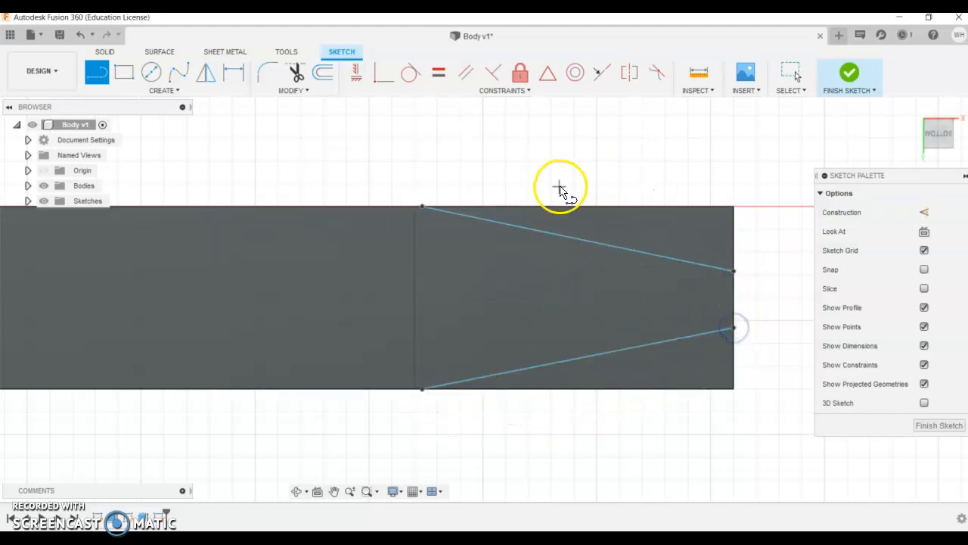
mouse_move(189, 76)
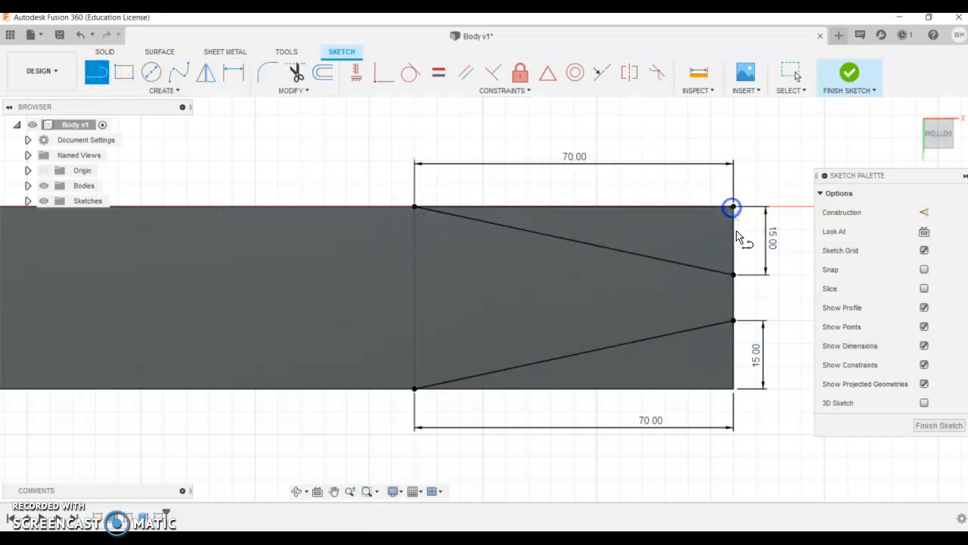
mouse_move(726, 315)
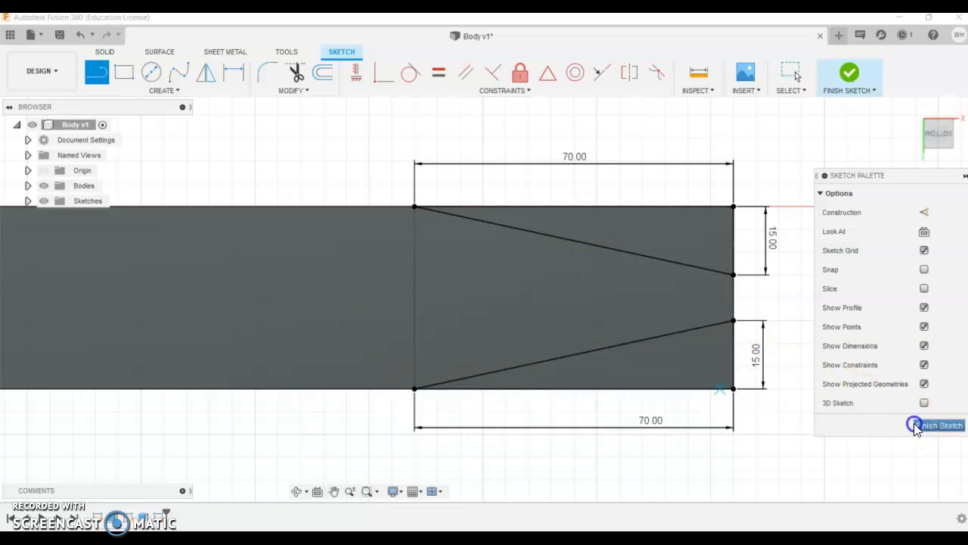
click(935, 424)
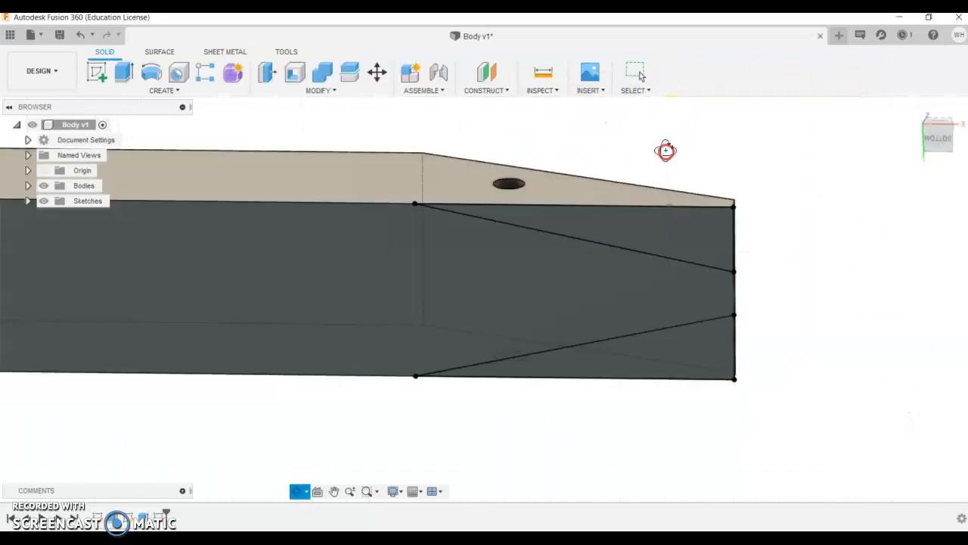
Step: Cut the two nose triangles through the body and restore the plain Shaded style
click(125, 72)
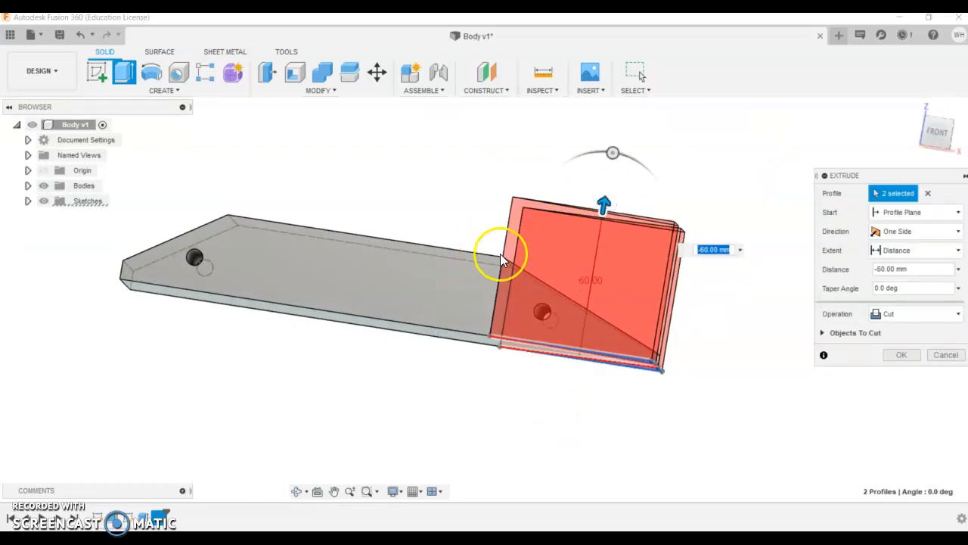
click(901, 354)
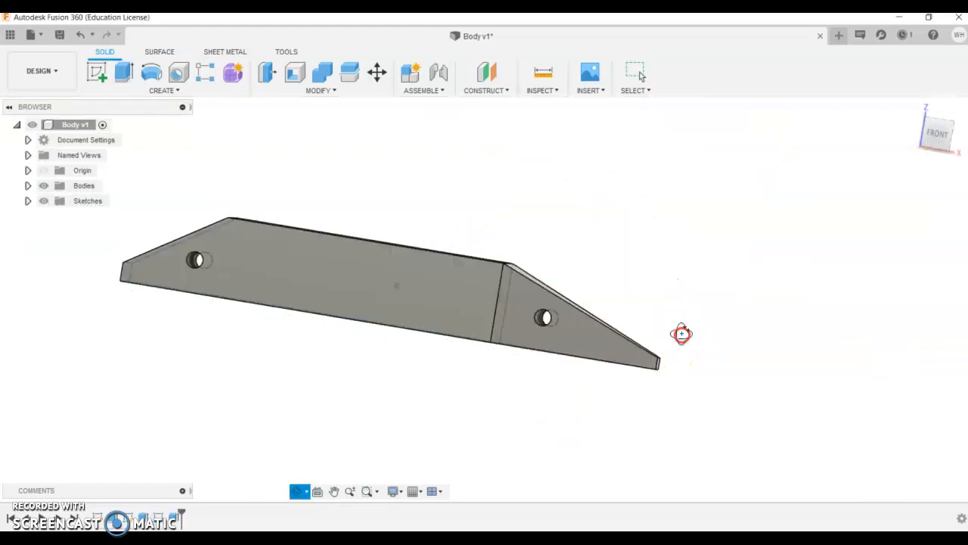
click(391, 491)
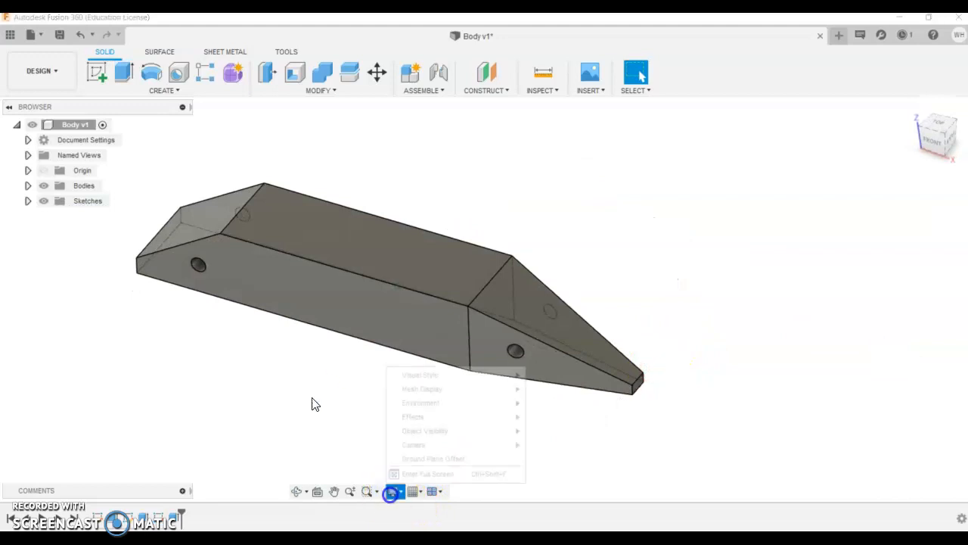
mouse_move(420, 374)
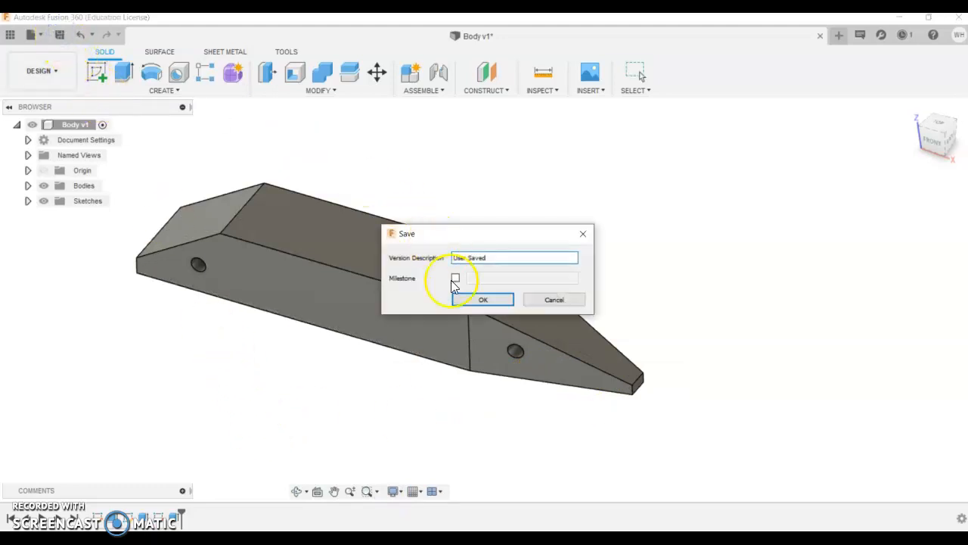
Step: Save the design as a new version and return to the F1 Car Parts PDF
click(482, 299)
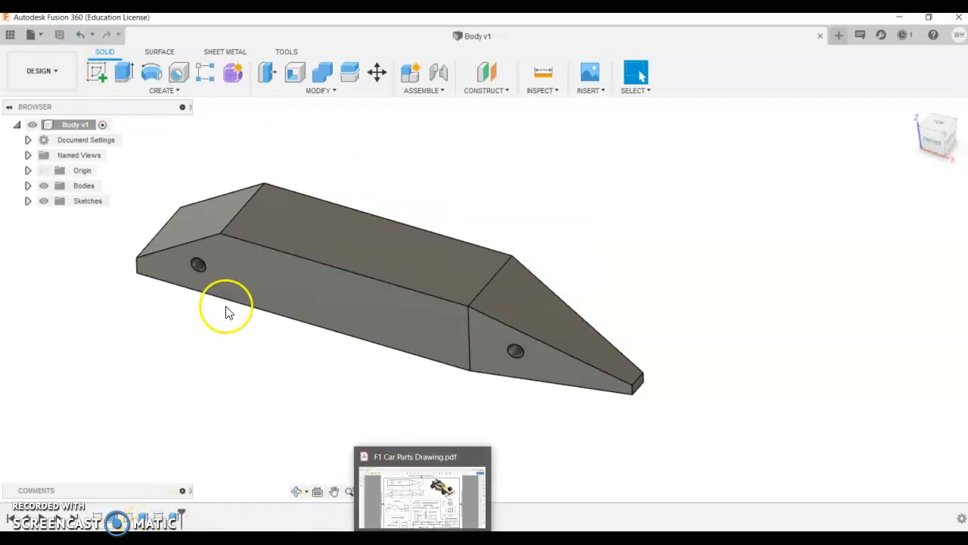
click(31, 35)
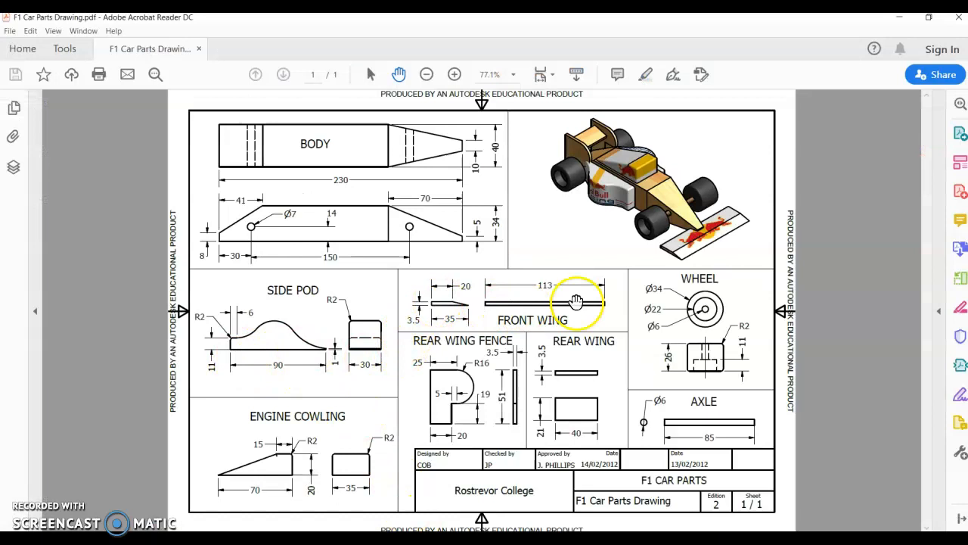
mouse_move(653, 303)
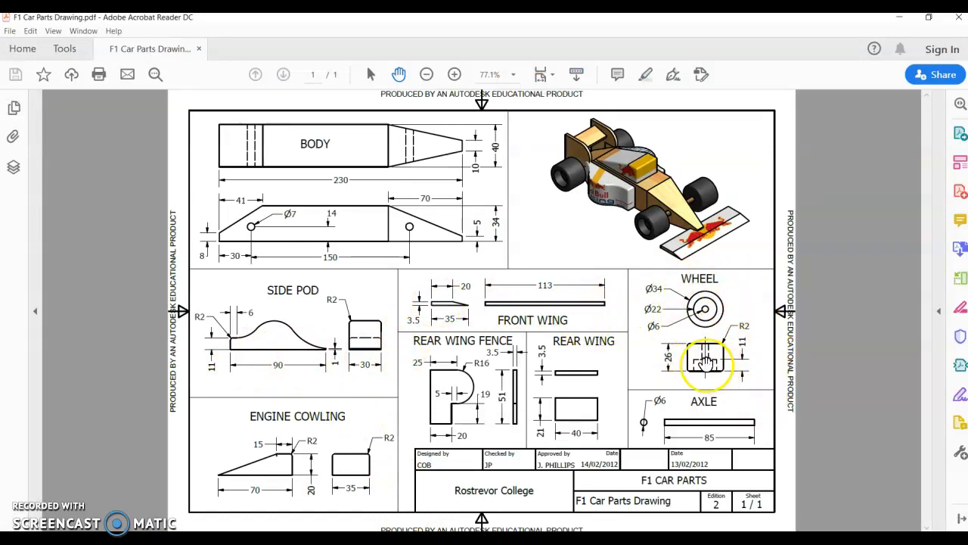
mouse_move(284, 286)
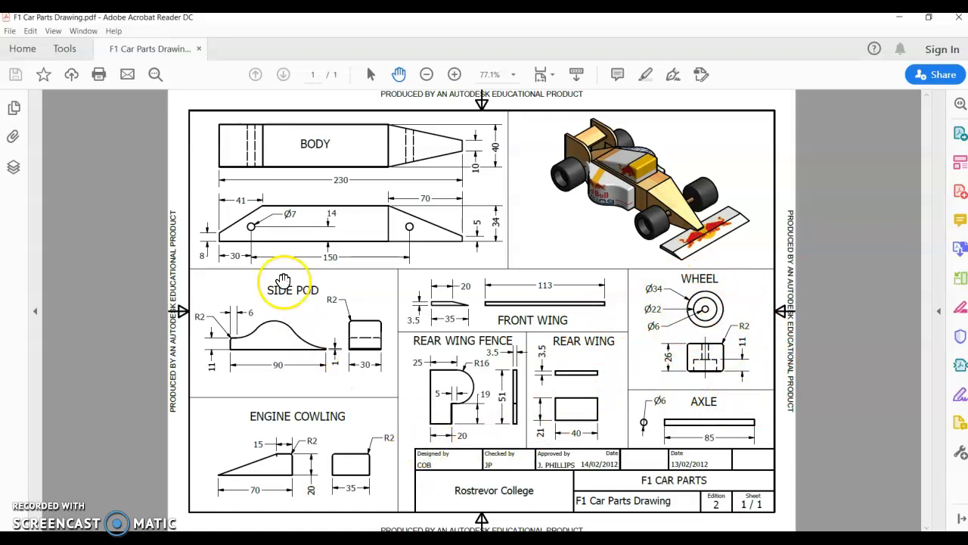
mouse_move(734, 314)
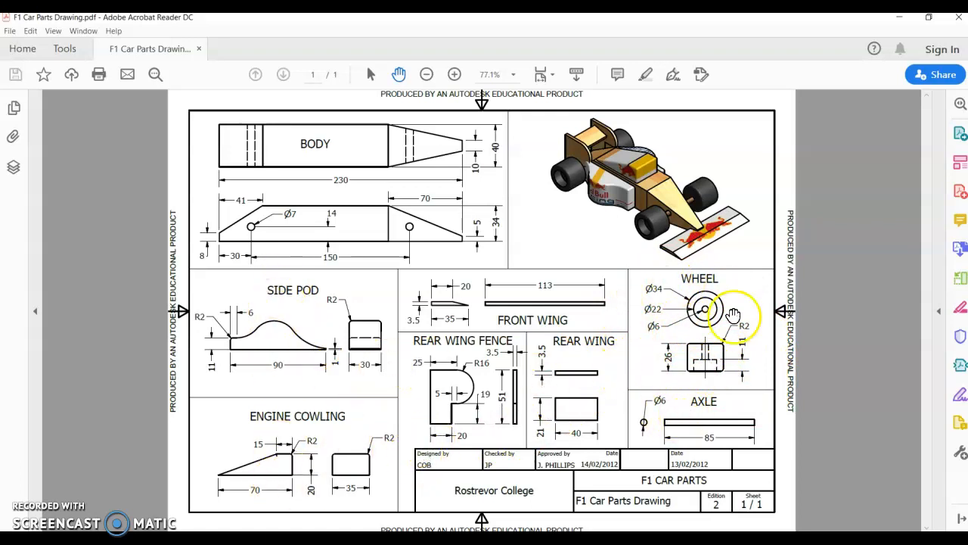